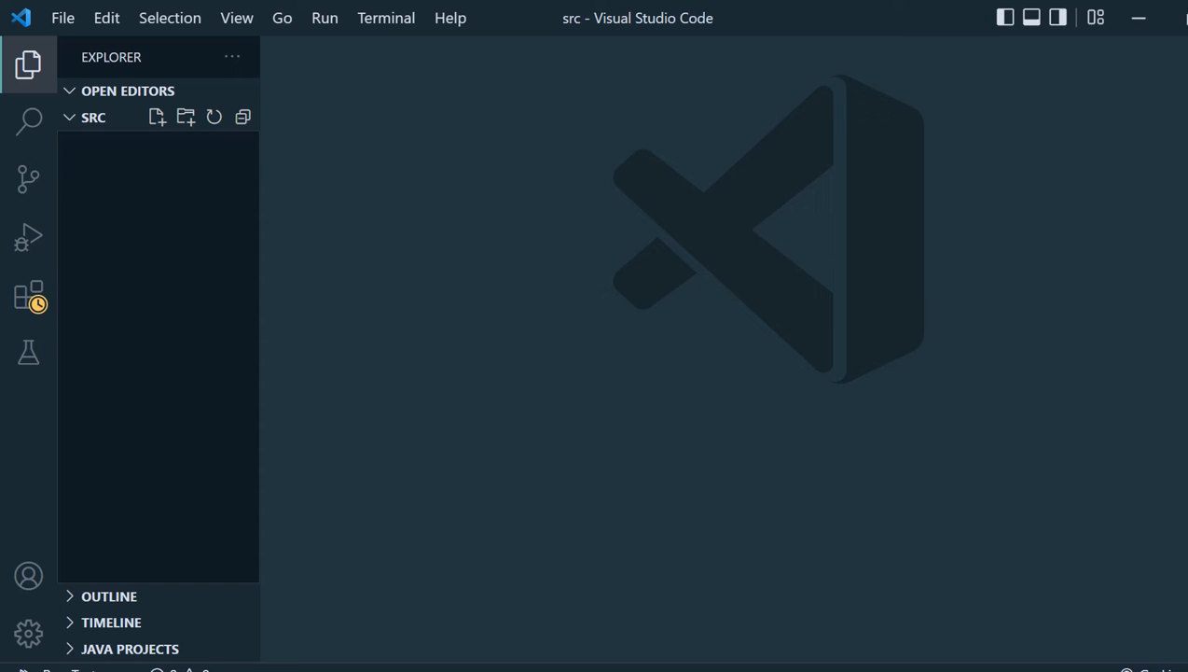
{"action": "mouse_move", "coordinate": [142, 167]}
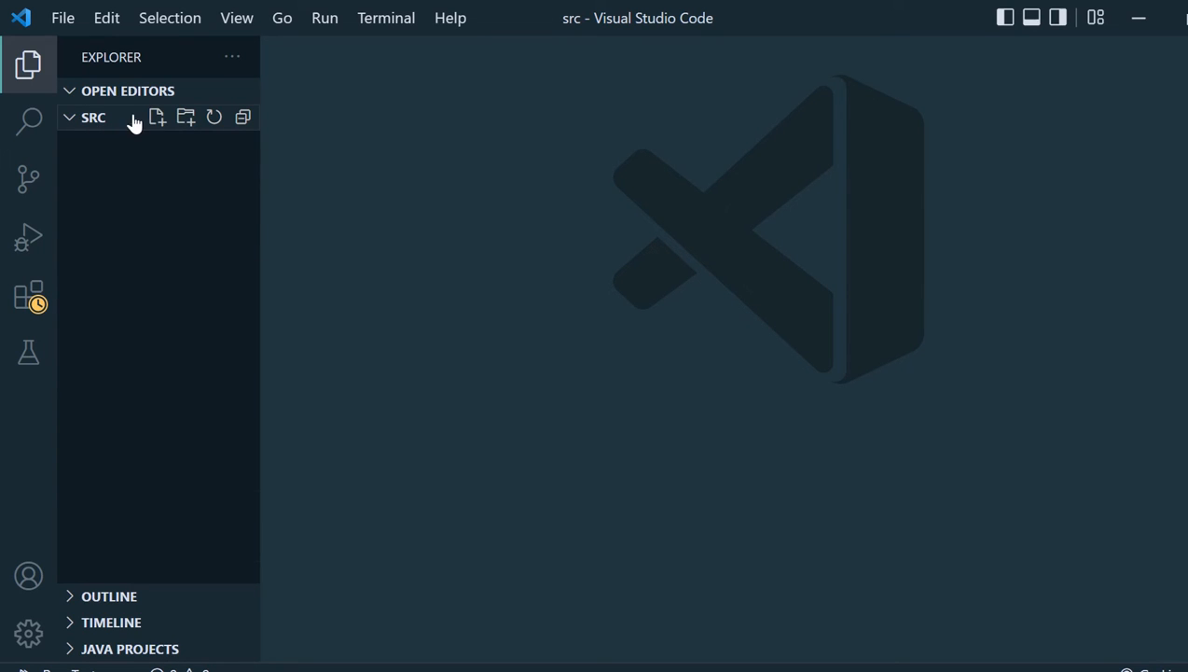
Create myapplet.java in src declaring 'public class myapplet extends Applet {}'
{"action": "left_click", "coordinate": [157, 117]}
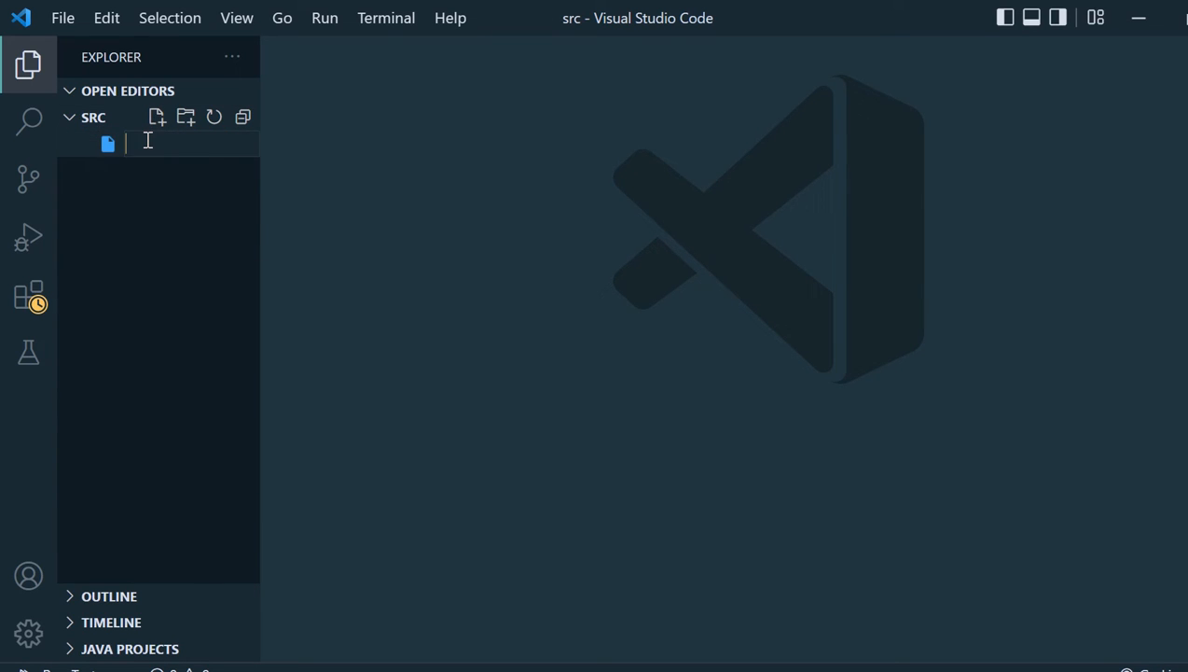
{"action": "type", "text": "myapplet.java"}
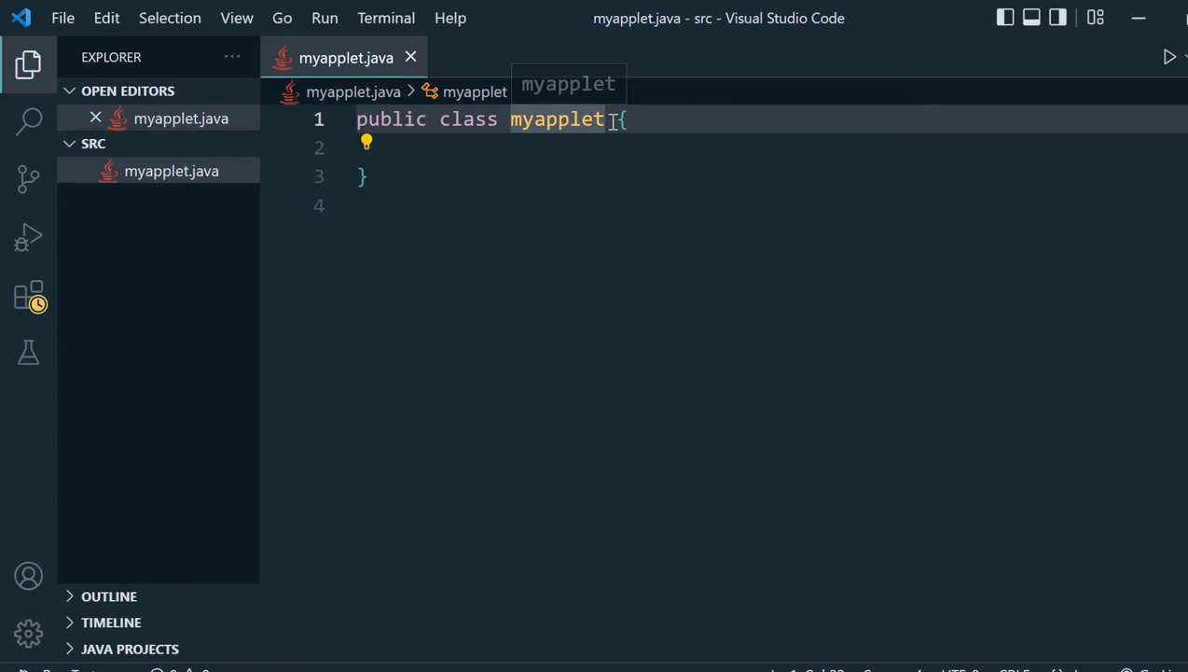
{"action": "type", "text": "extends A"}
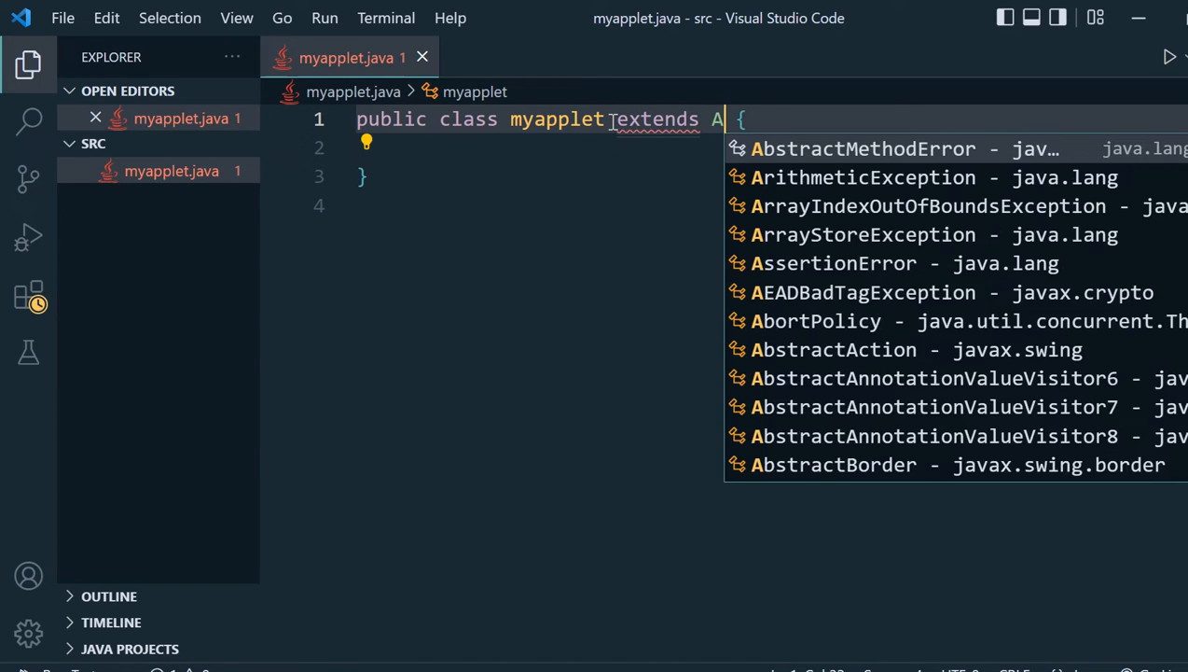
{"action": "type", "text": "pplet"}
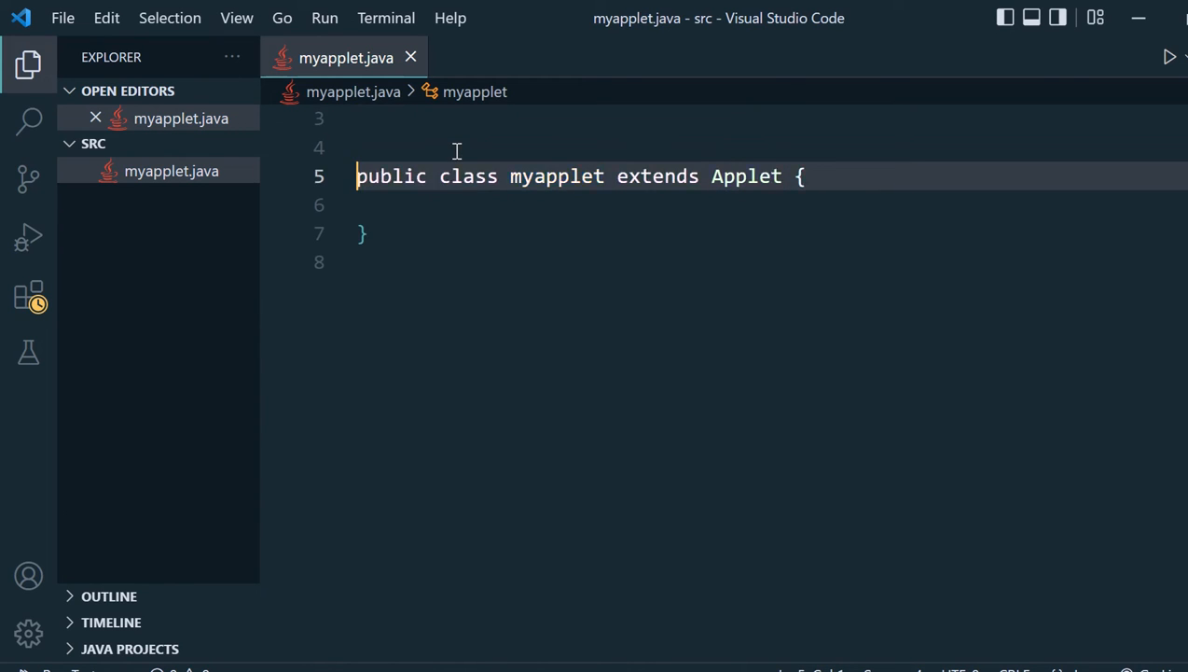
Add 'import java.applet.*;' and 'import java.awt.*;' above the myapplet class
{"action": "type", "text": "import"}
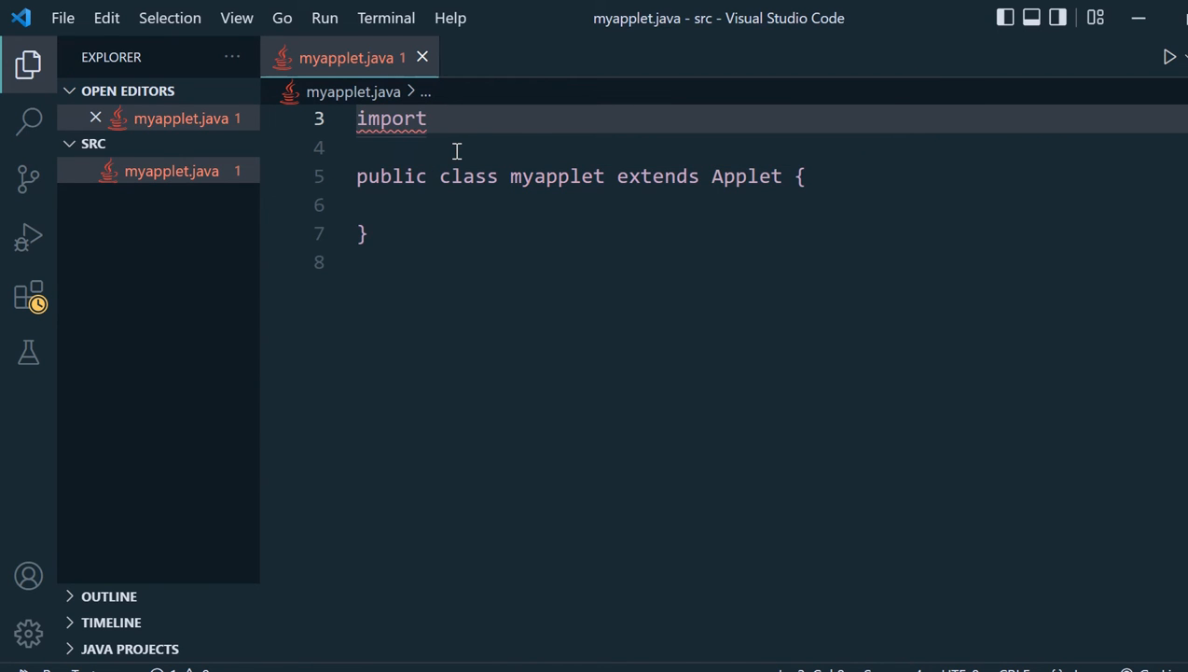
{"action": "type", "text": "java"}
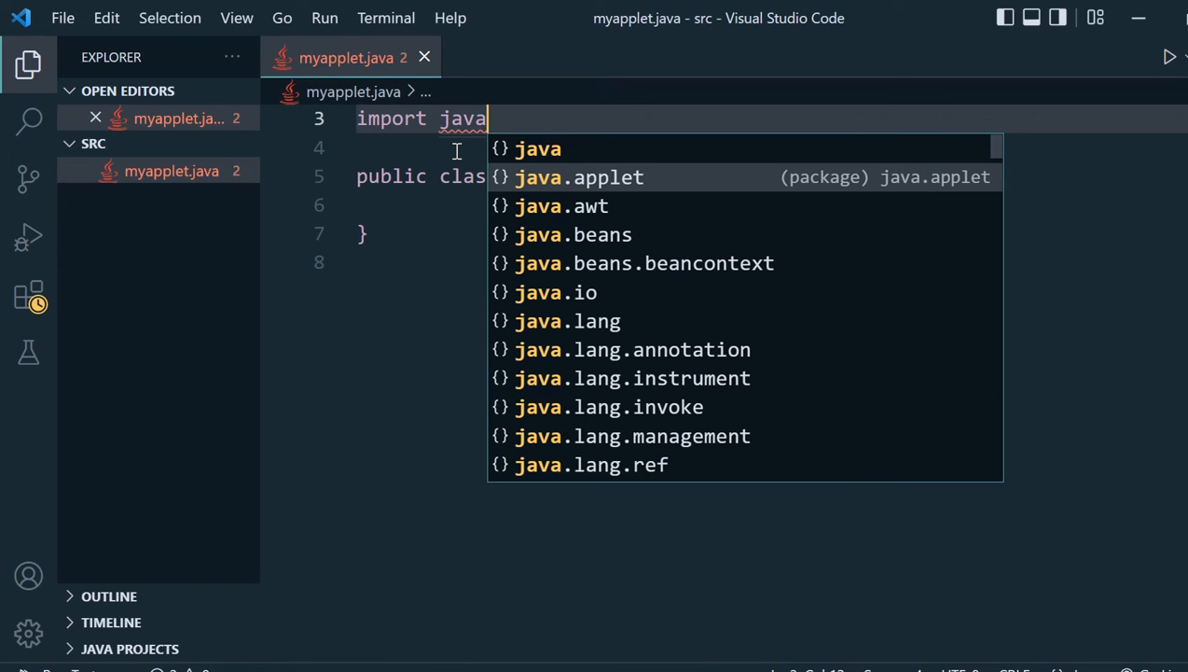
{"action": "left_click", "coordinate": [579, 176]}
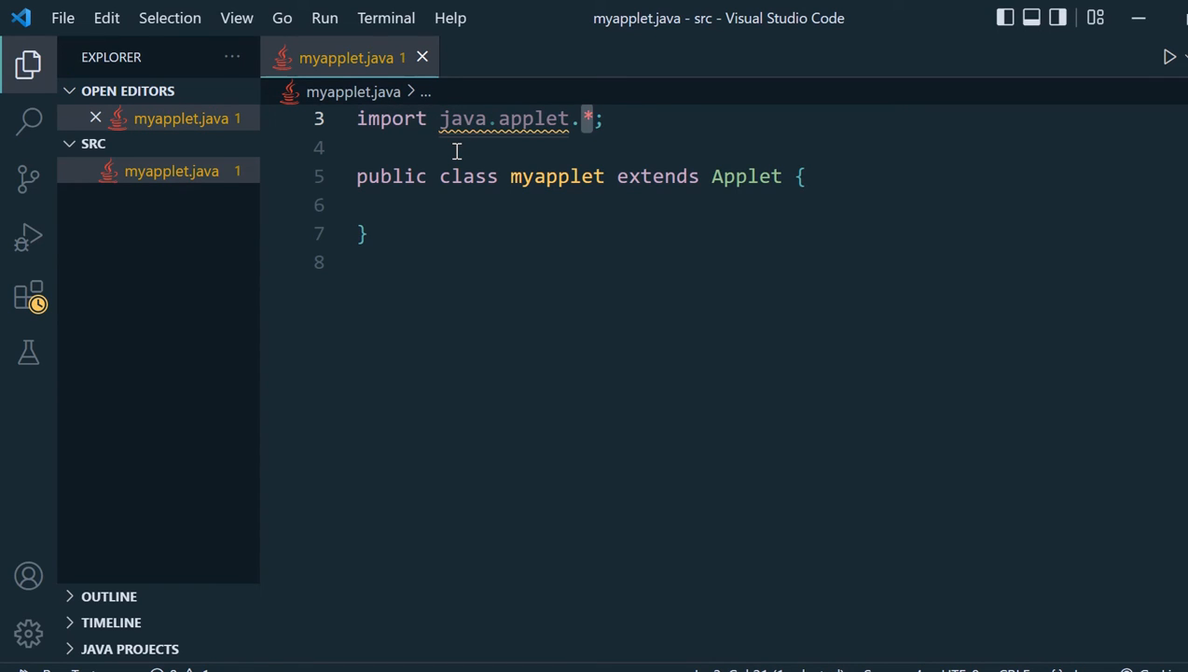
{"action": "key", "text": "enter"}
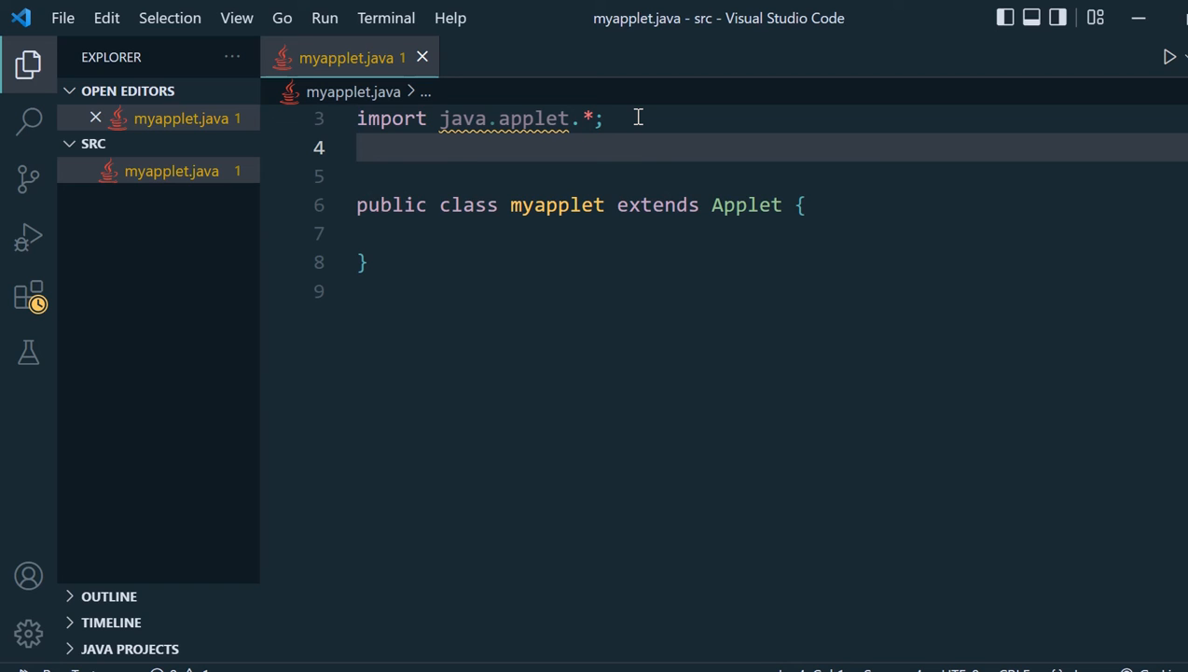
{"action": "type", "text": "import"}
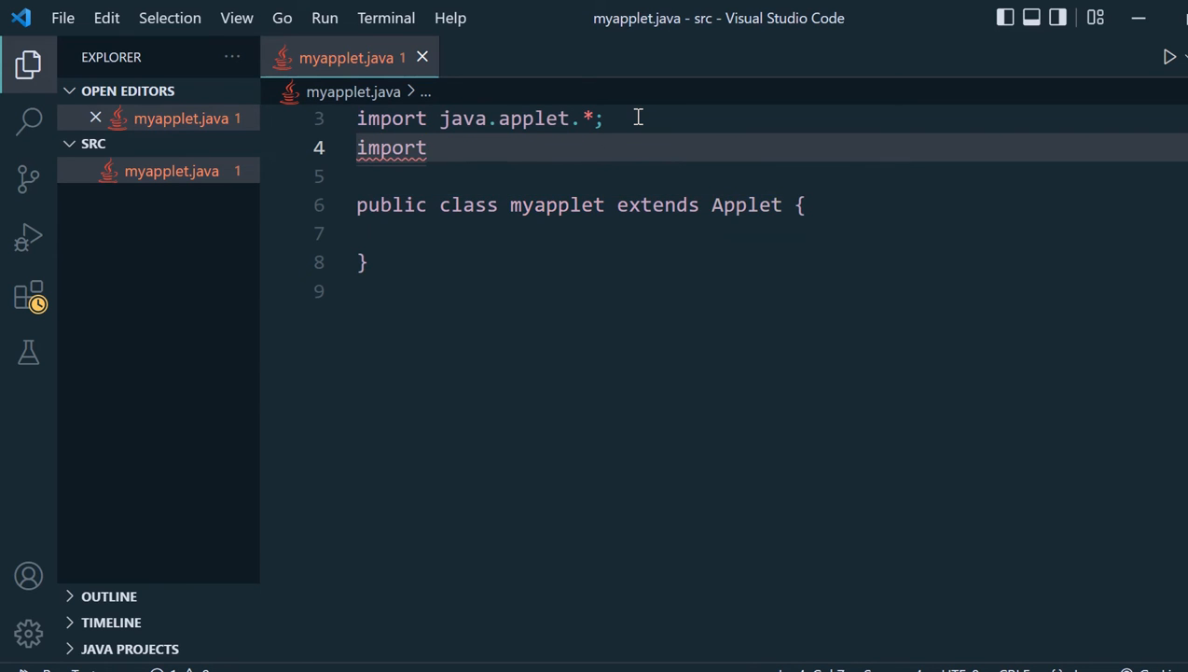
{"action": "type", "text": "java.awt.*;"}
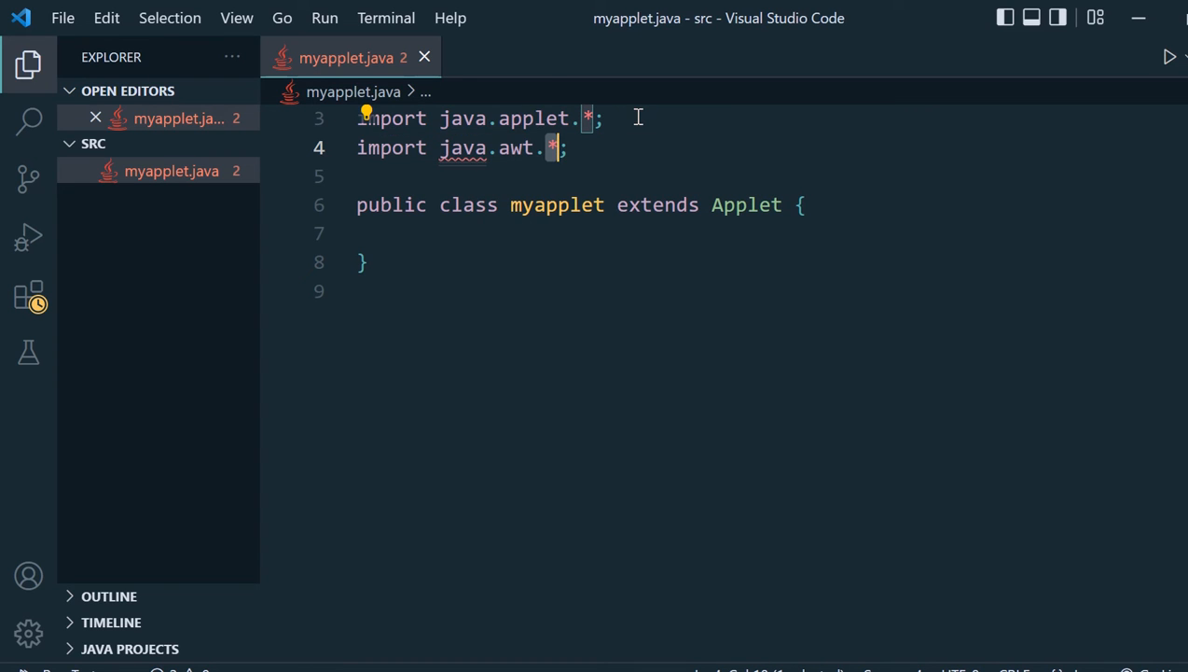
{"action": "left_click", "coordinate": [480, 233]}
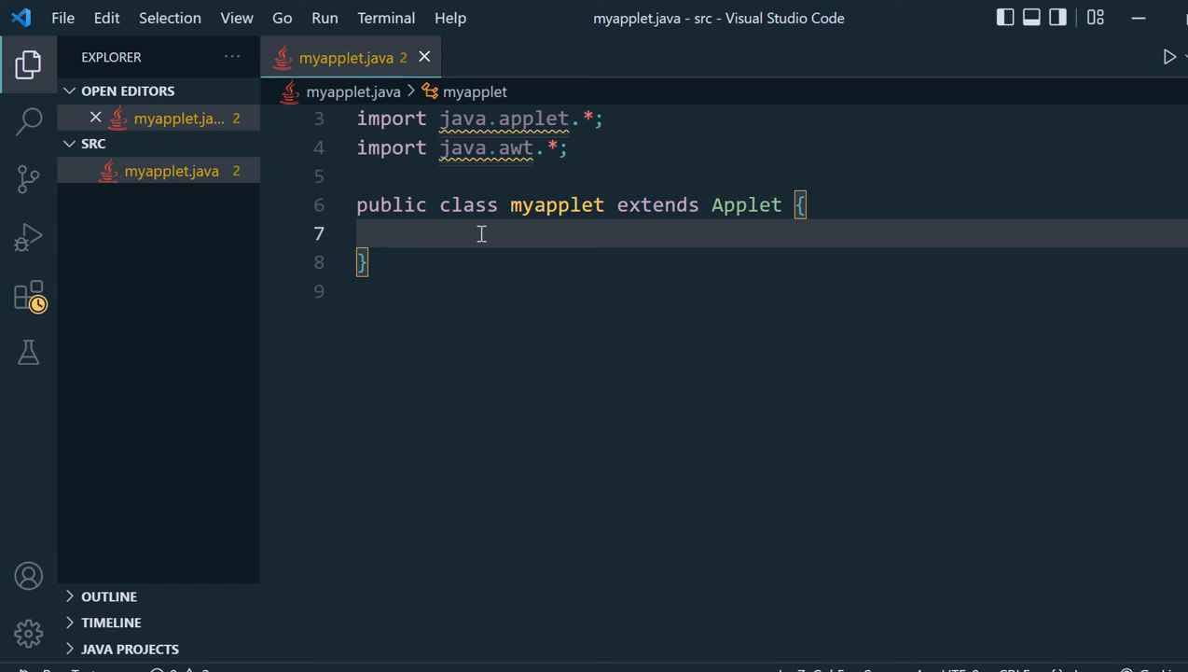
Write the 'public void paint(Graphics g){' method header inside the class body
{"action": "type", "text": "pu"}
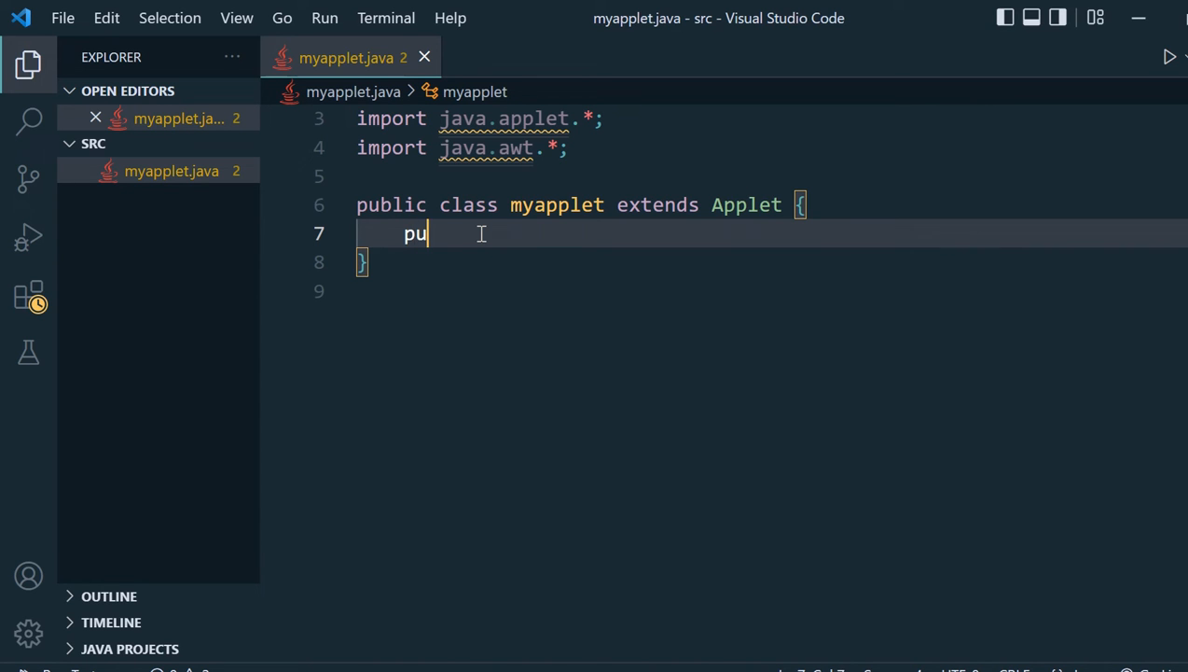
{"action": "type", "text": "blic"}
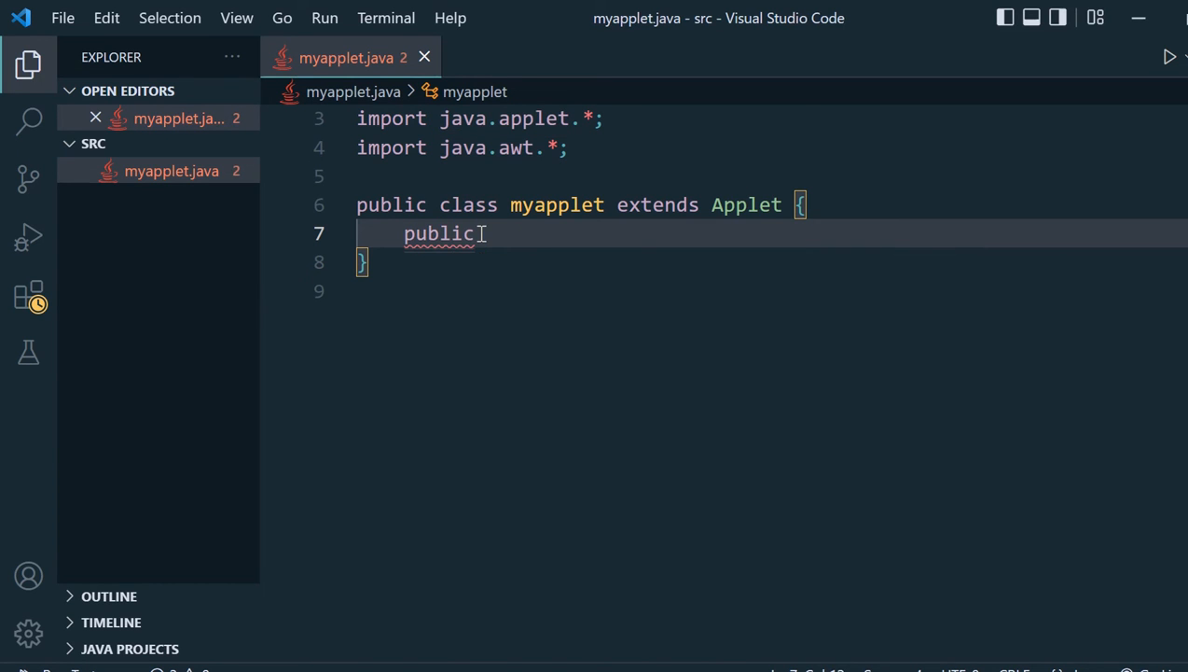
{"action": "type", "text": "void paint"}
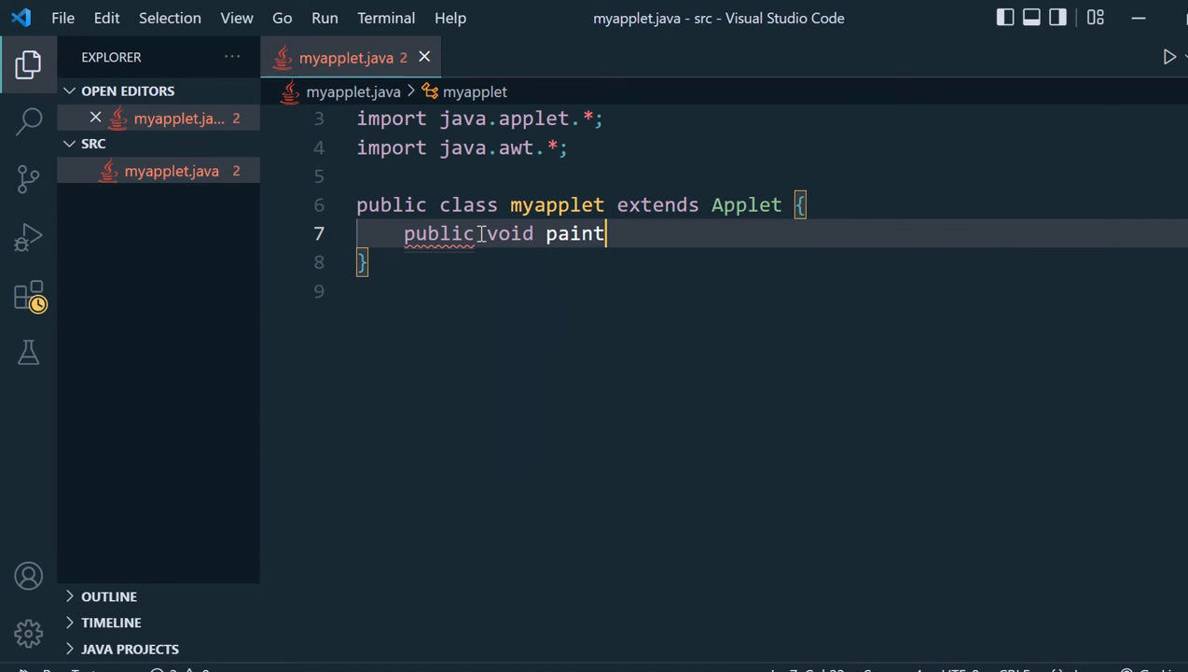
{"action": "type", "text": "(Graph"}
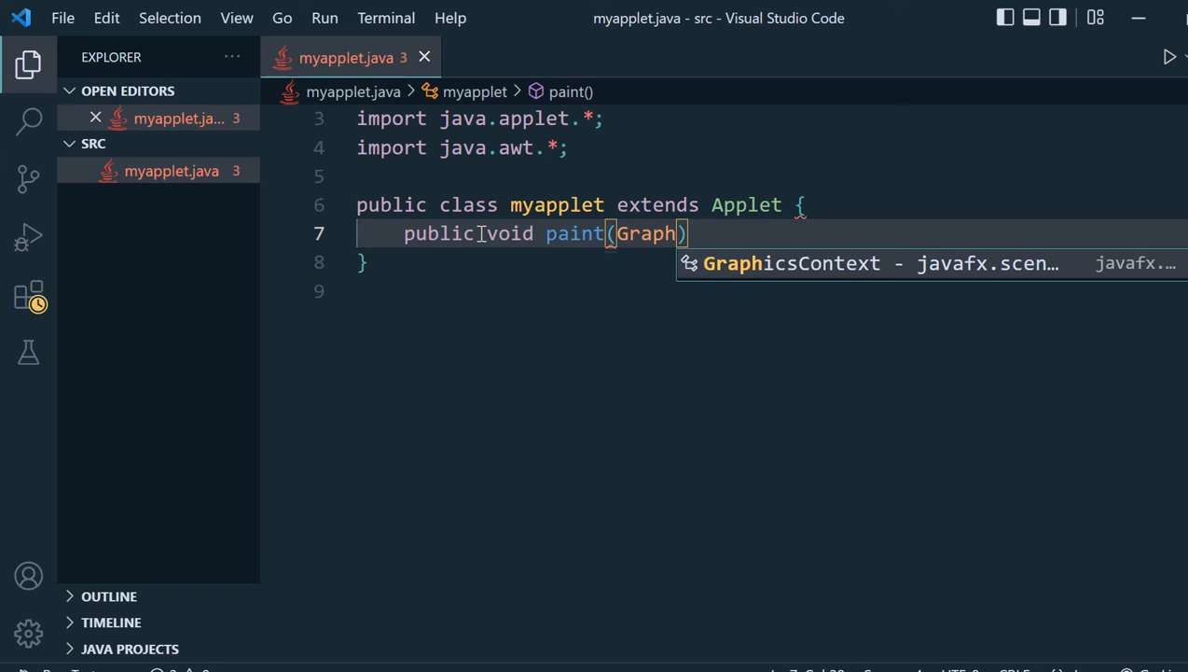
{"action": "type", "text": "ics"}
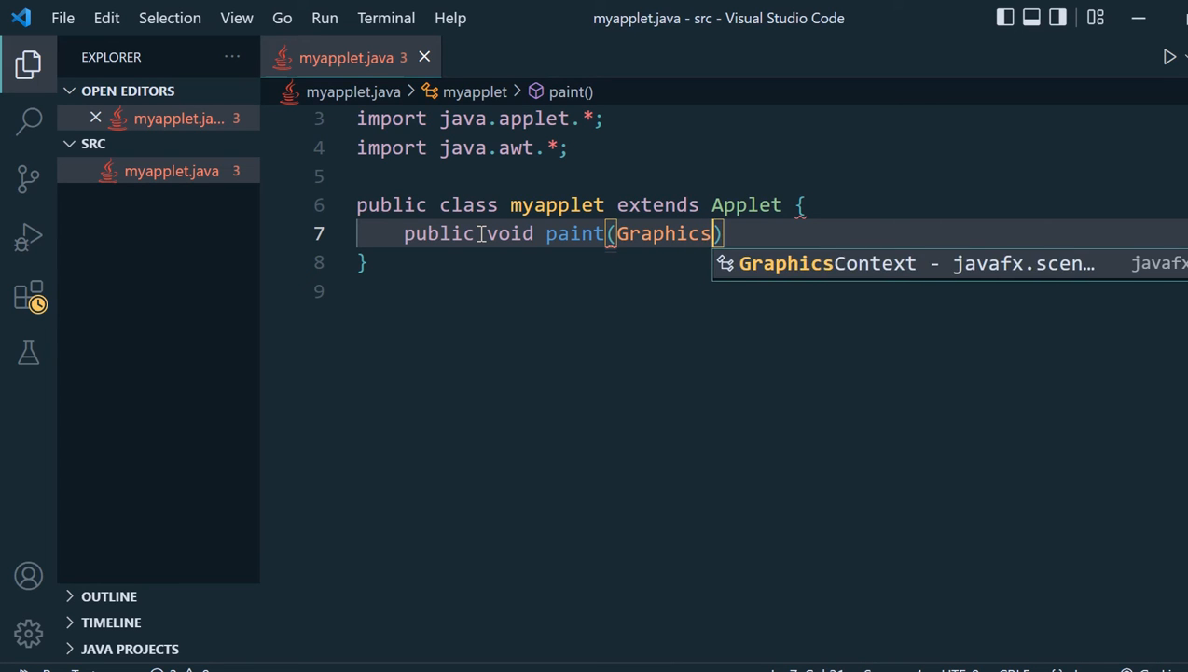
{"action": "type", "text": "g"}
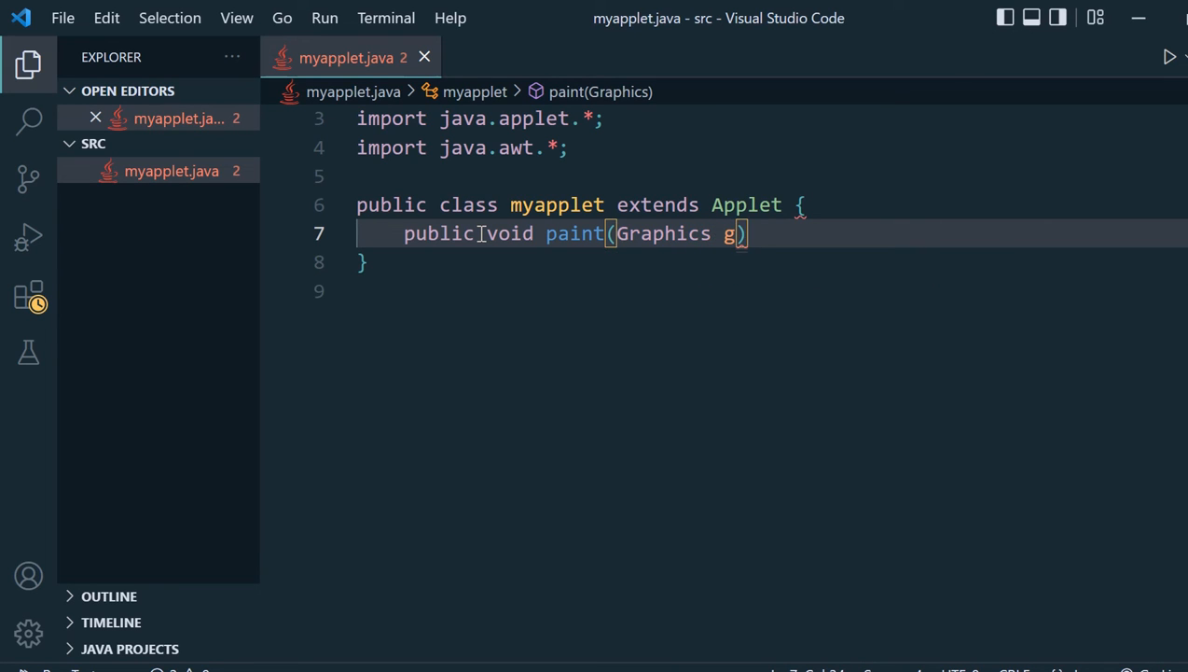
{"action": "type", "text": "{"}
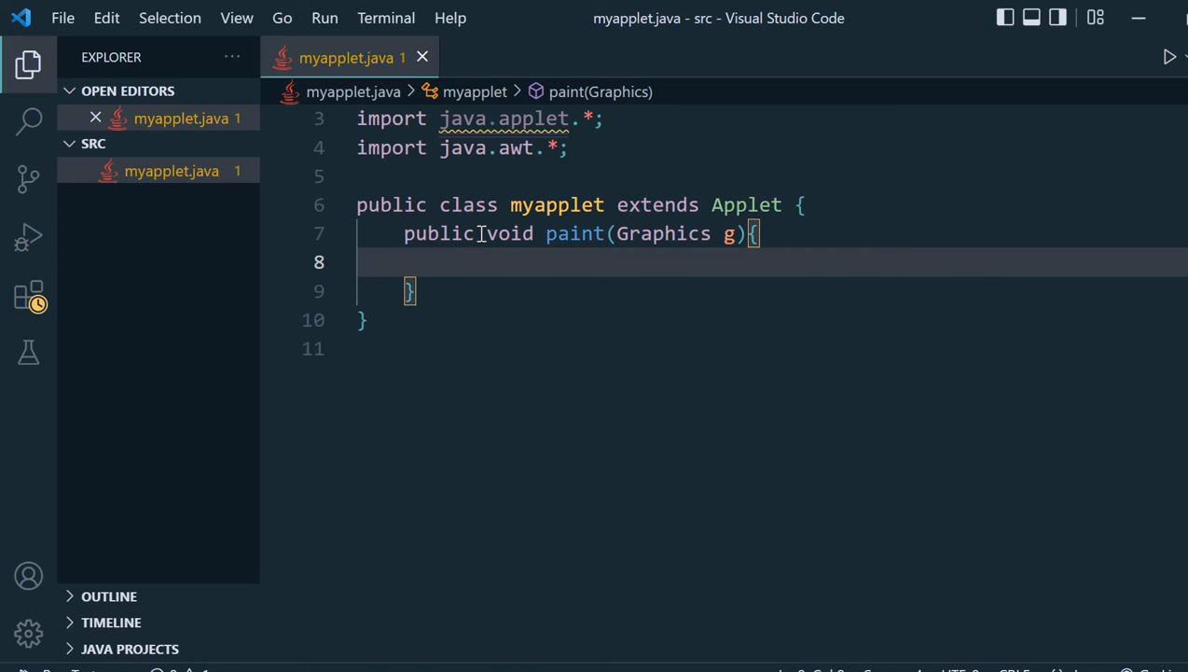
{"action": "type", "text": "g.d"}
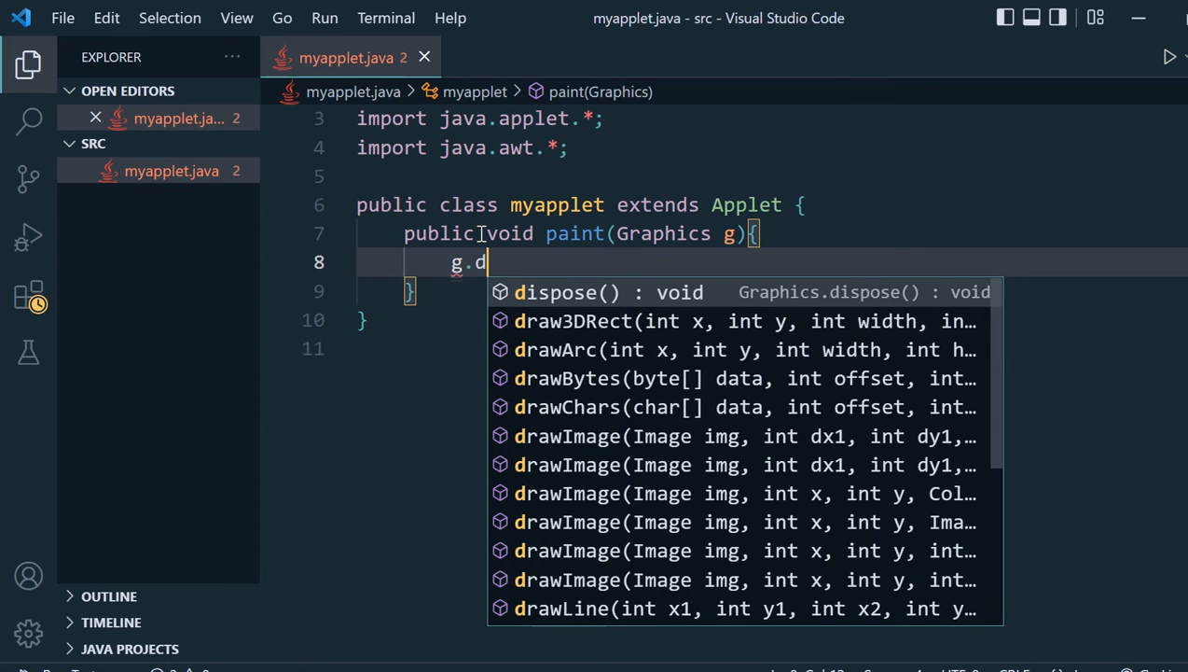
Fill the paint method with g.drawLine(20, 20, 180, 80);
{"action": "type", "text": "rawlin"}
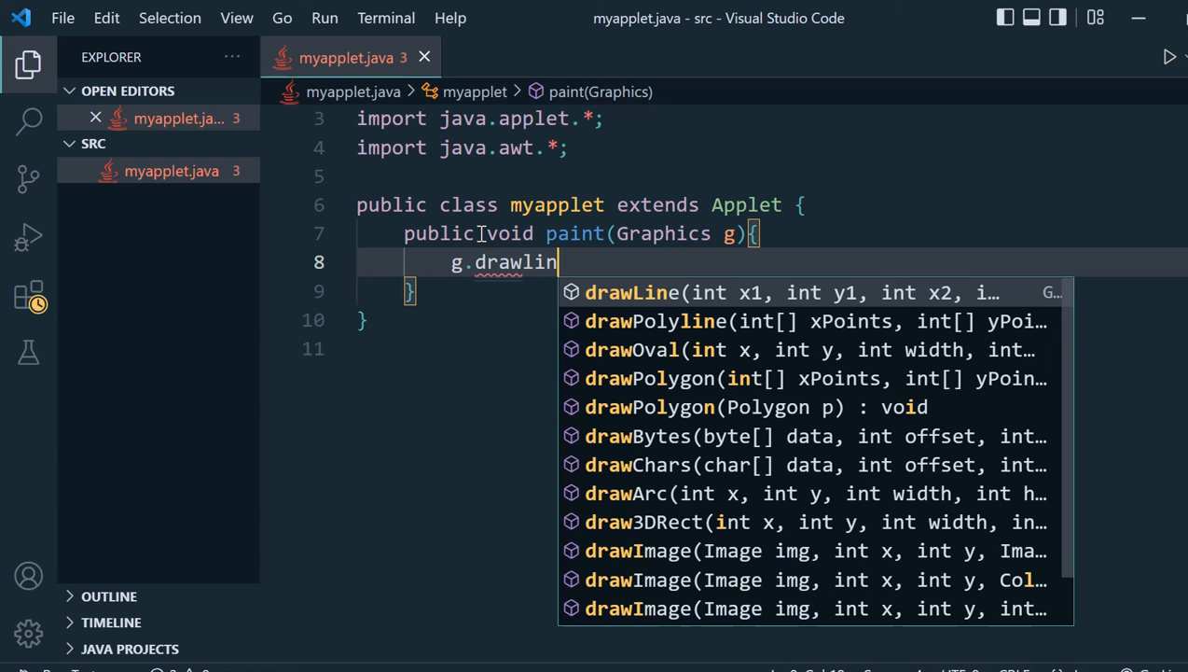
{"action": "key", "text": "Backspace"}
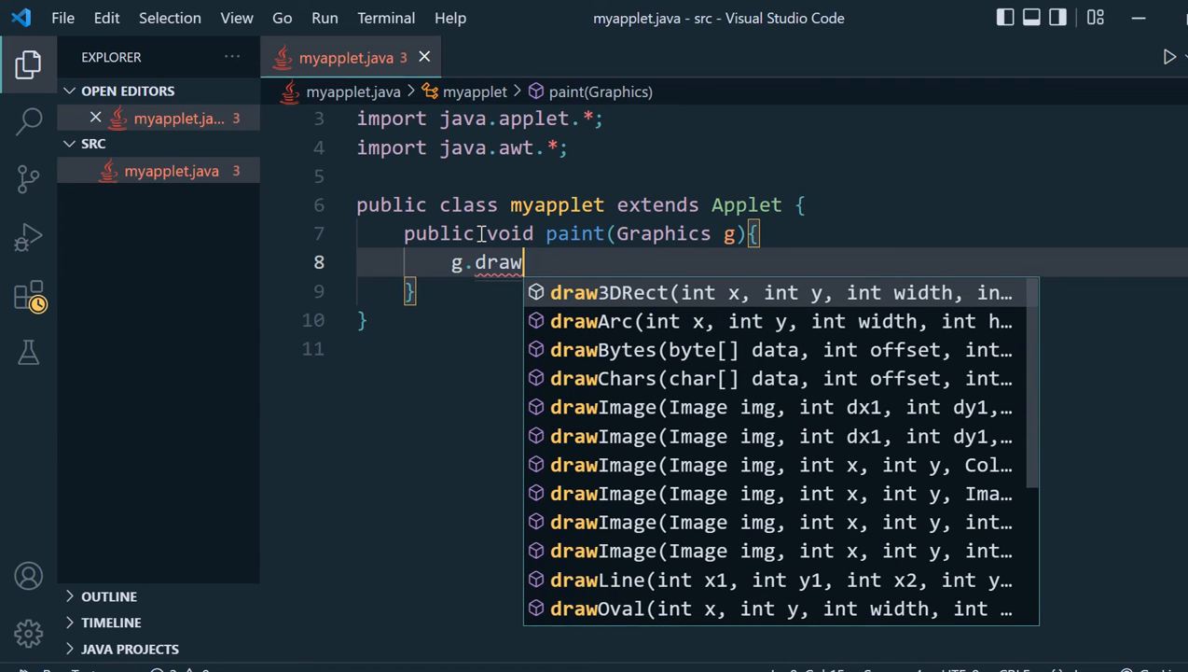
{"action": "type", "text": "Line("}
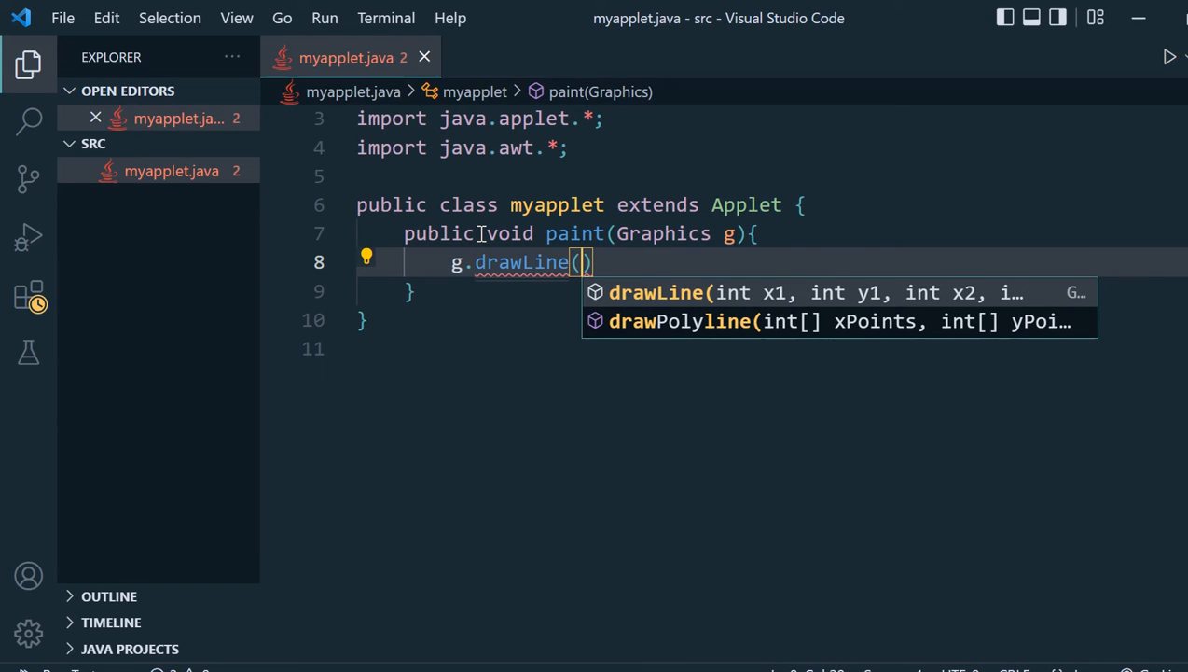
{"action": "type", "text": "20,"}
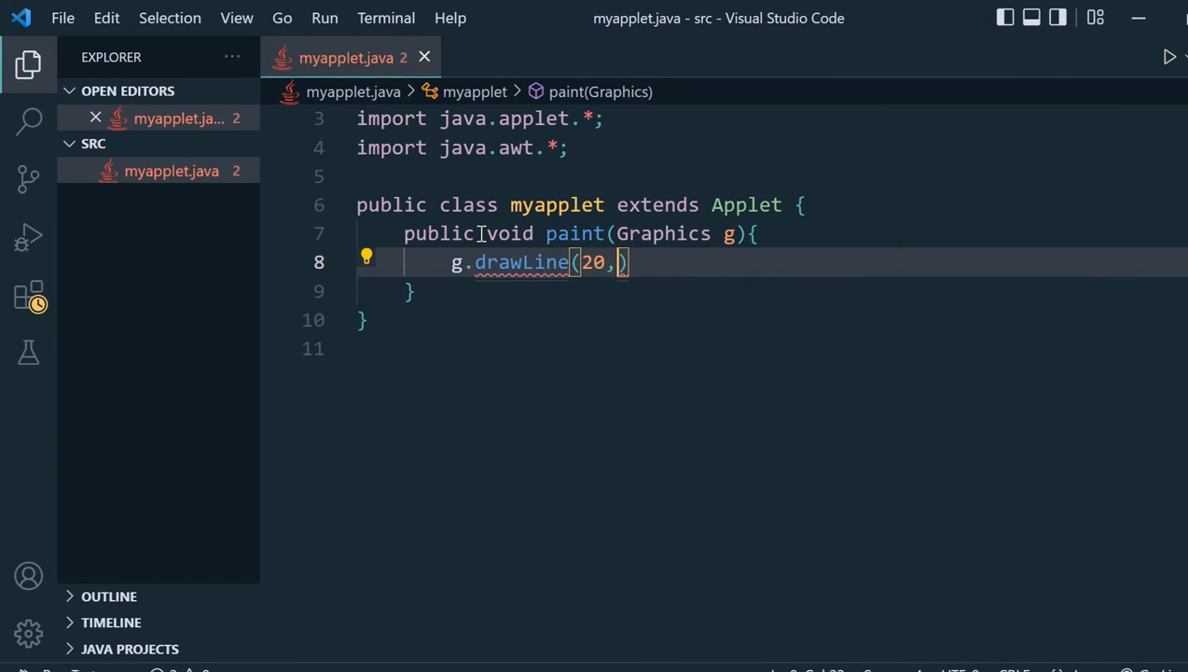
{"action": "type", "text": "20,"}
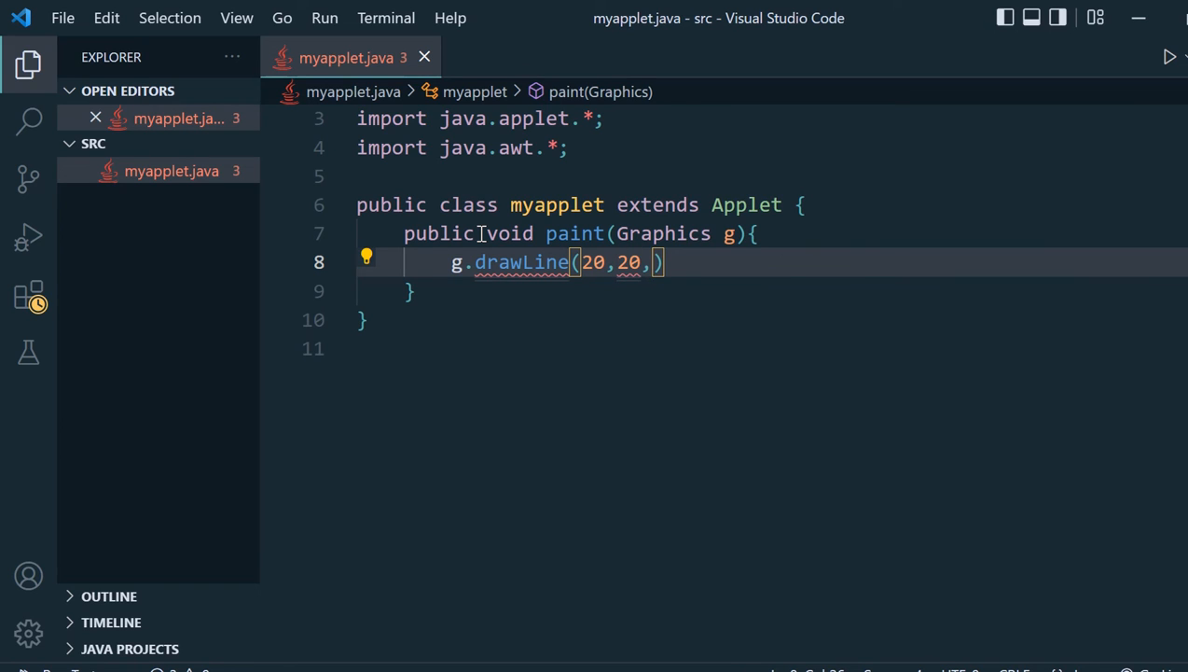
{"action": "type", "text": "180,"}
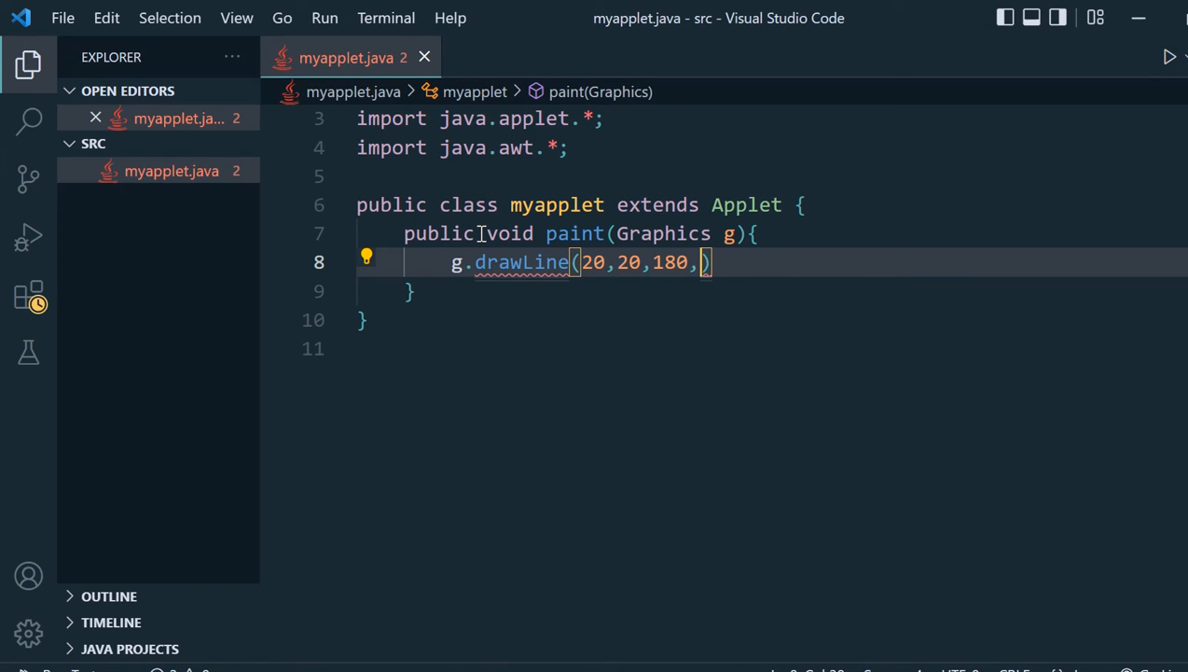
{"action": "type", "text": "80"}
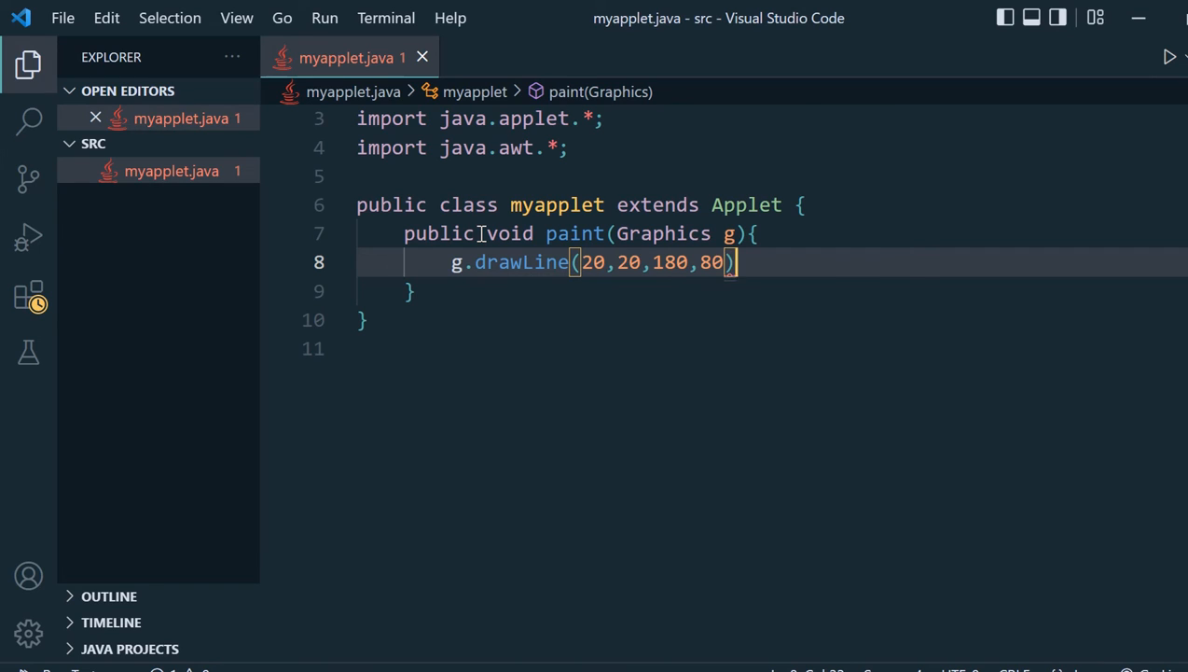
{"action": "type", "text": ";"}
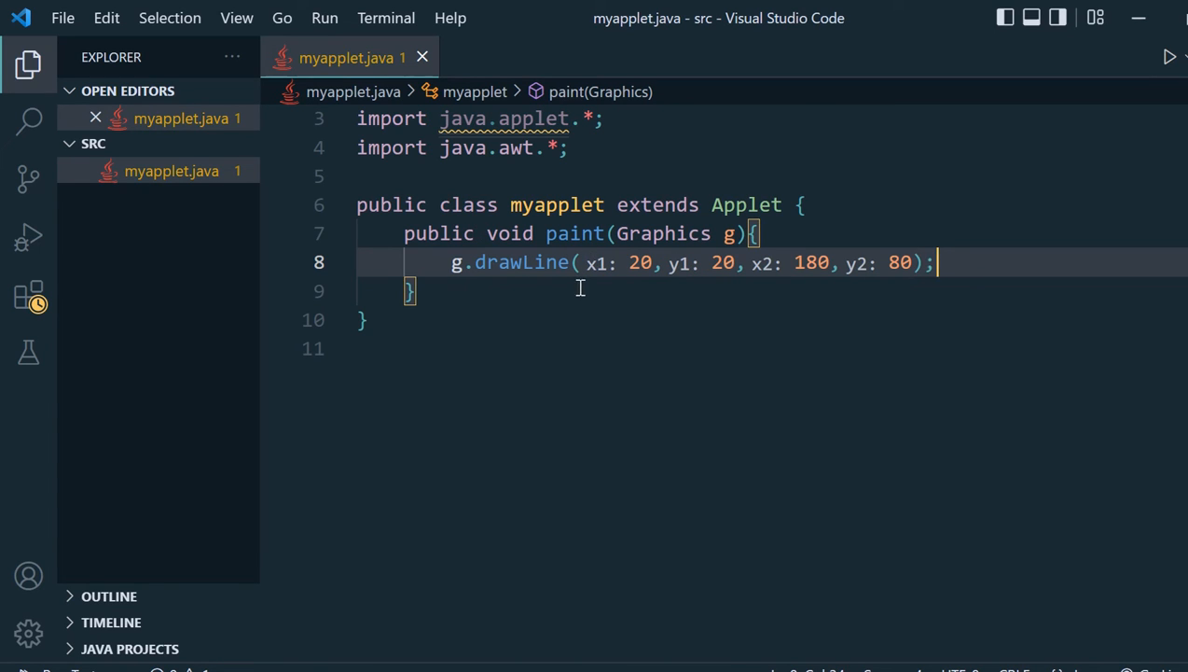
{"action": "mouse_move", "coordinate": [650, 284]}
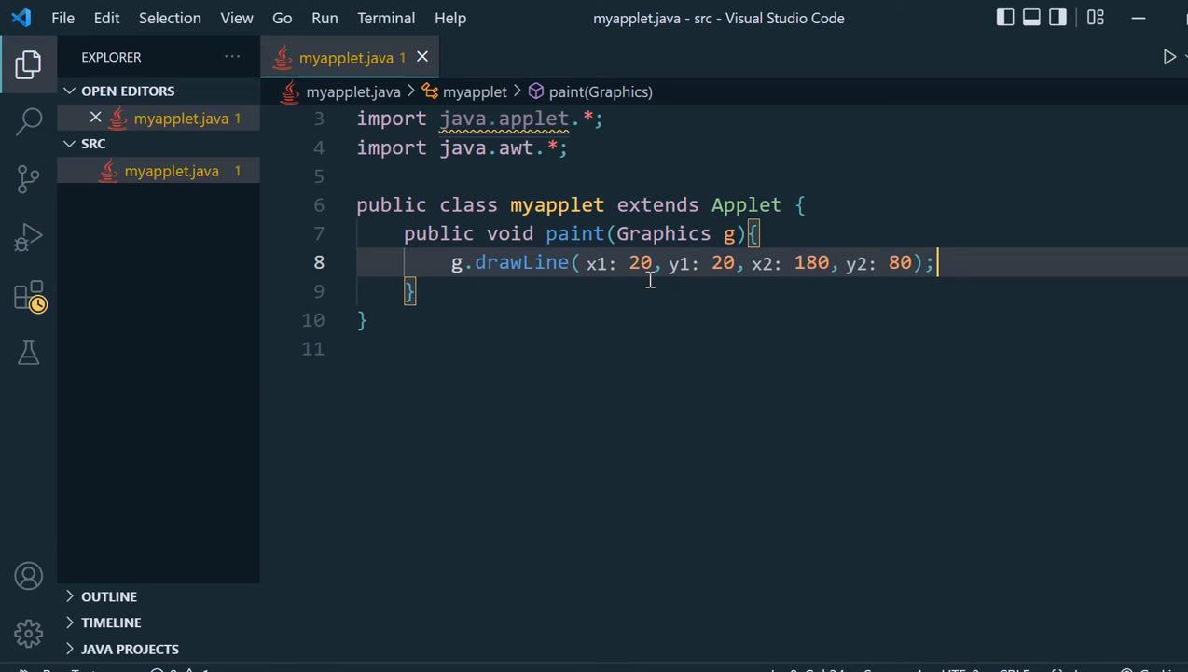
{"action": "mouse_move", "coordinate": [571, 369]}
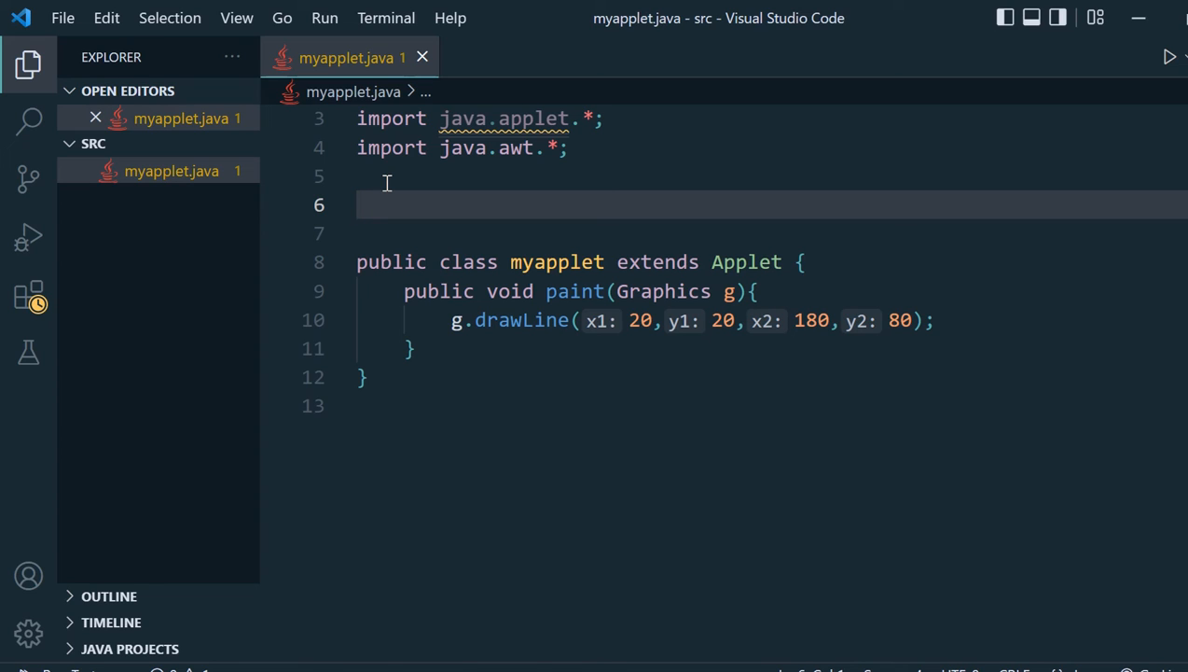
Start a /* comment holding an applet tag with code="myapplet"
{"action": "type", "text": "?"}
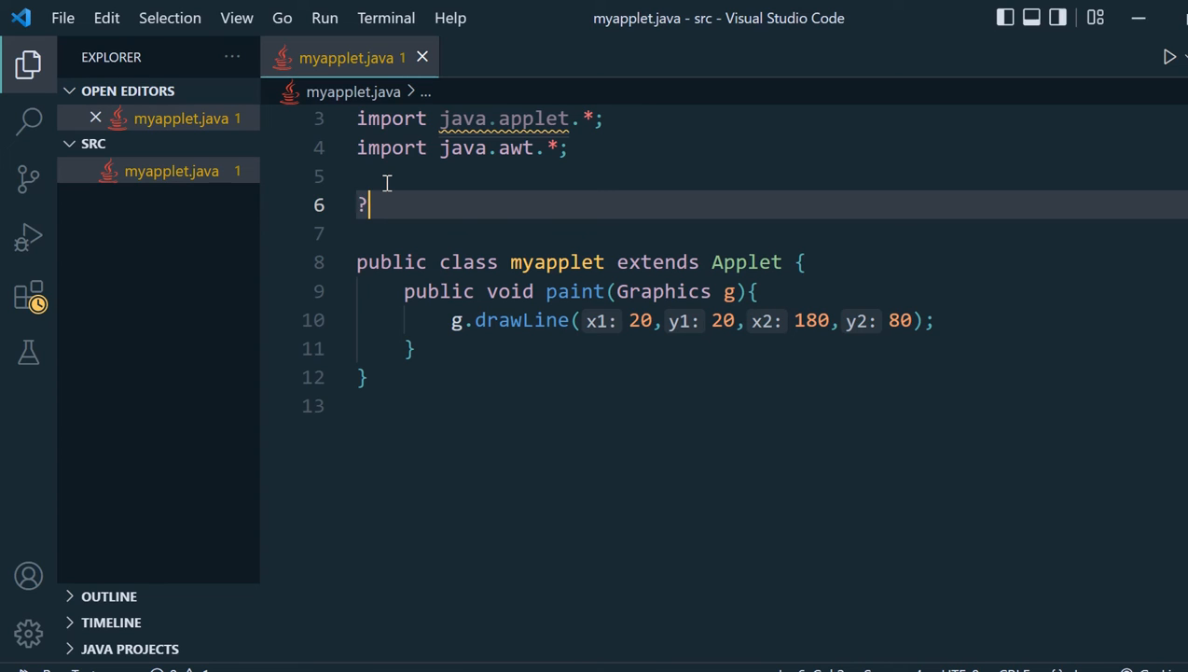
{"action": "type", "text": "/*"}
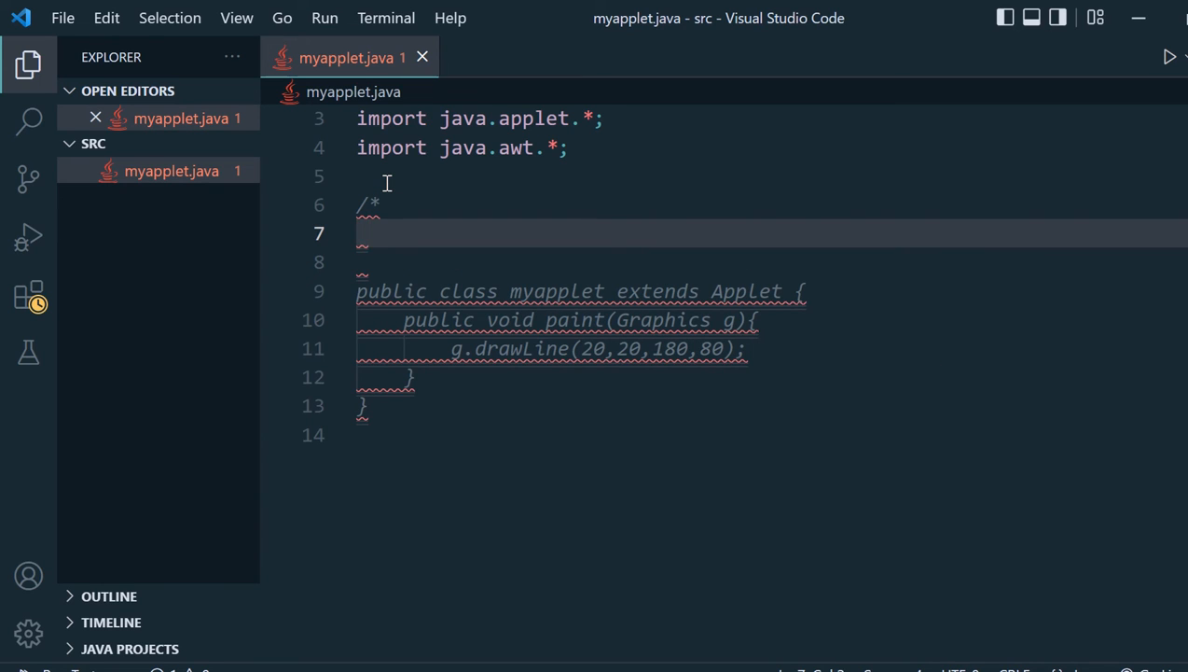
{"action": "type", "text": "<applet"}
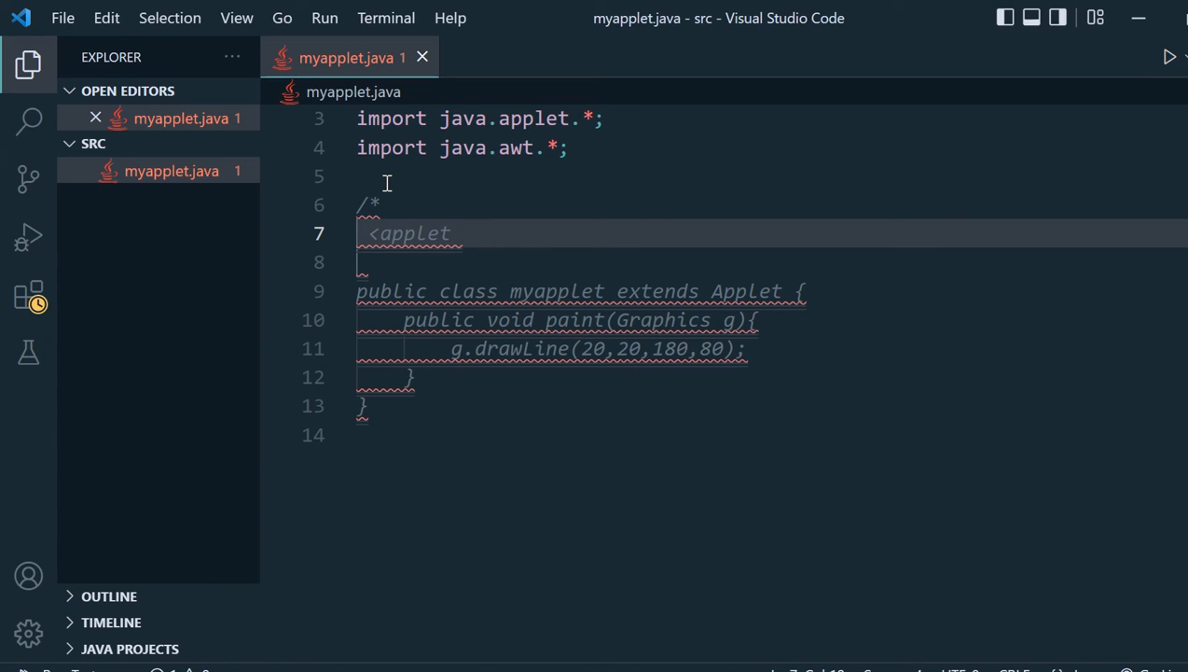
{"action": "type", "text": "code="}
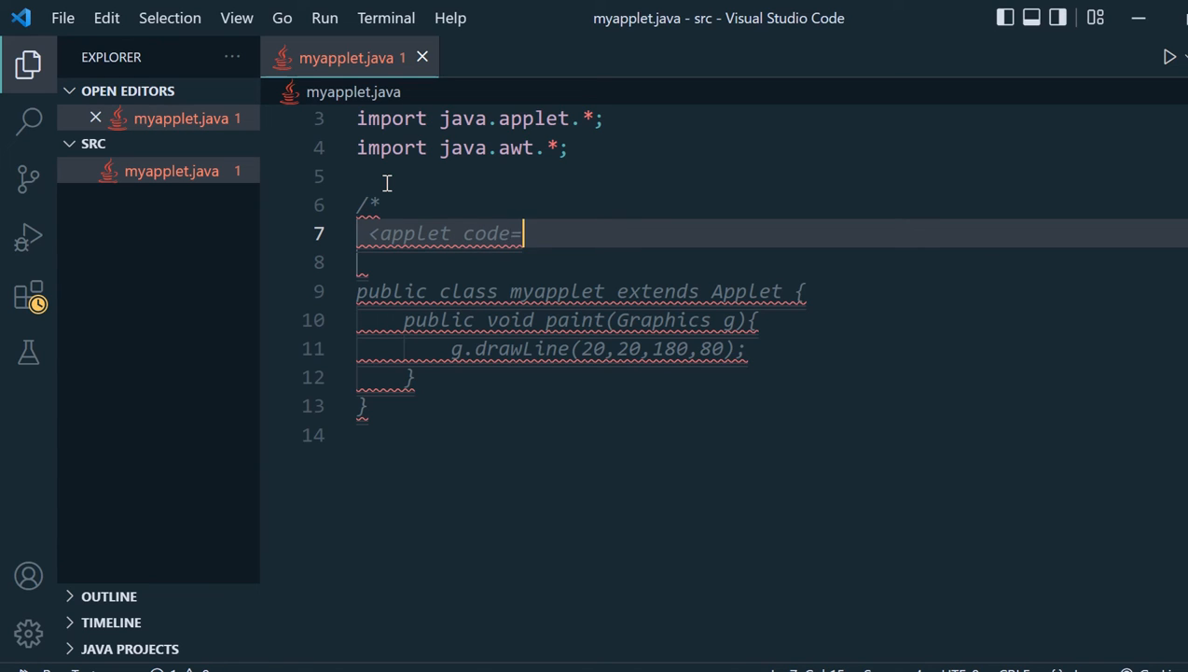
{"action": "type", "text": "\"mu\""}
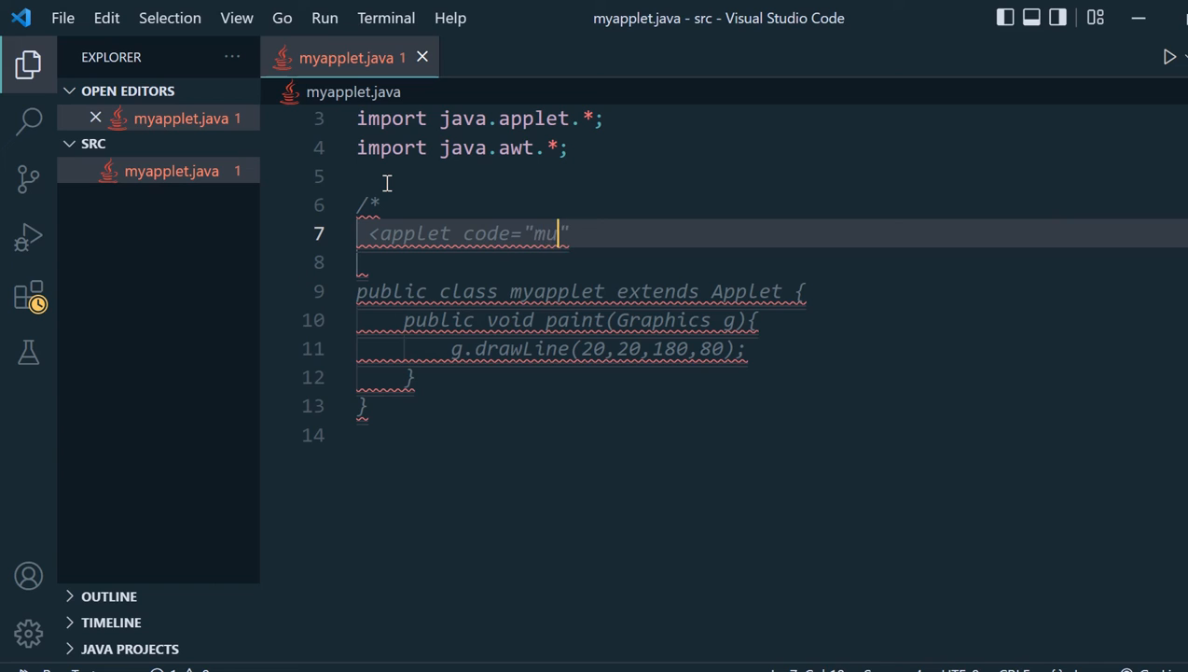
{"action": "type", "text": "yappel\""}
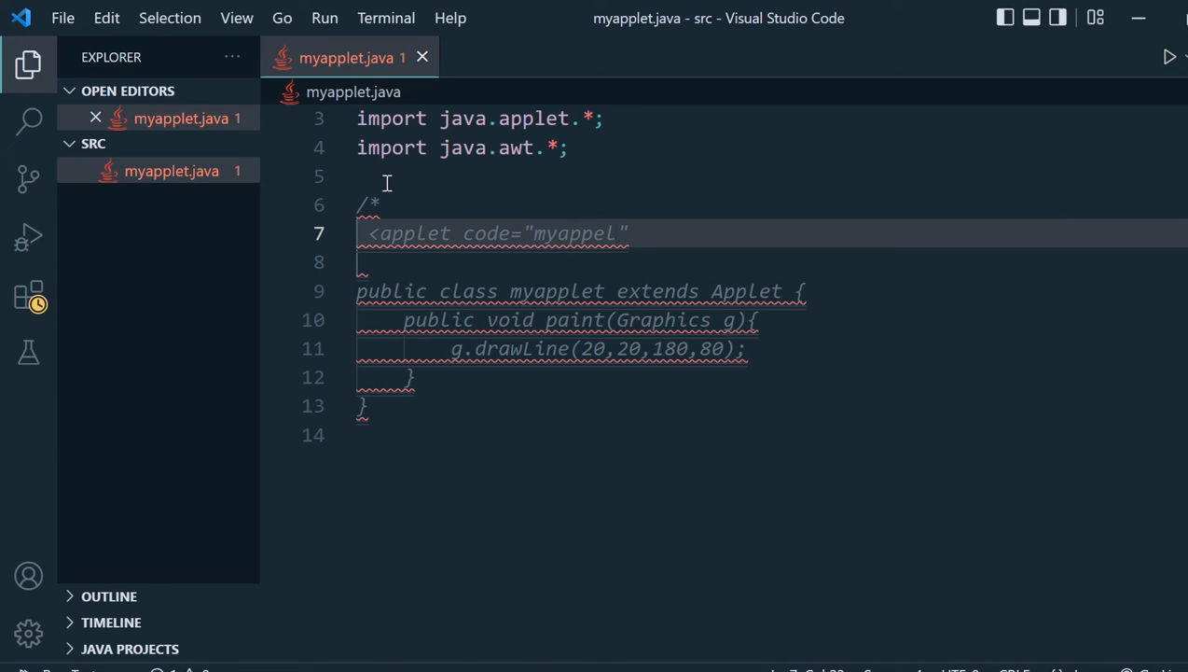
{"action": "key", "text": "Backspace"}
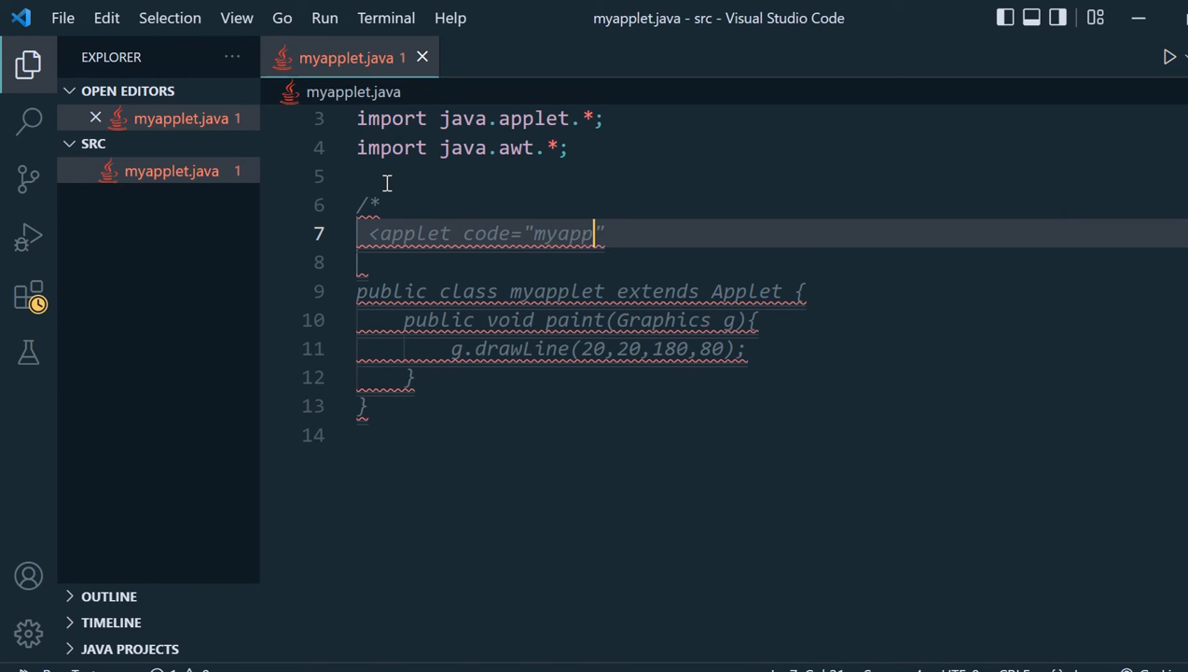
{"action": "type", "text": "et\""}
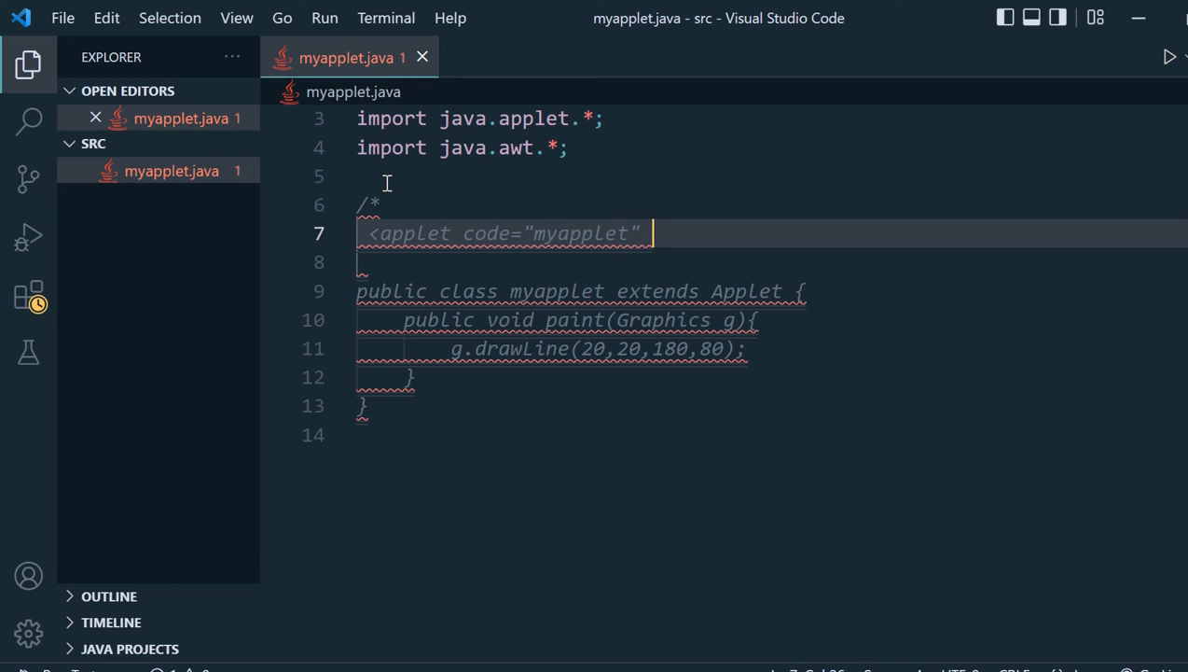
Give the applet tag height 100 and width 200, then close it with </applet> and */
{"action": "type", "text": "heigh"}
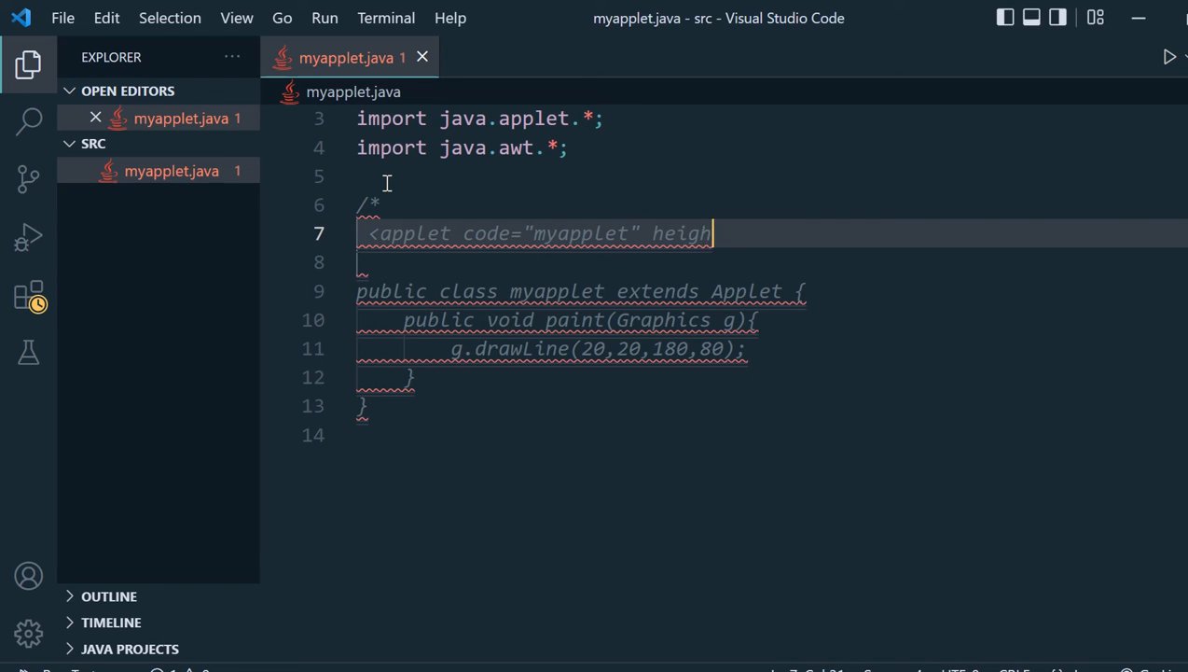
{"action": "type", "text": "t="}
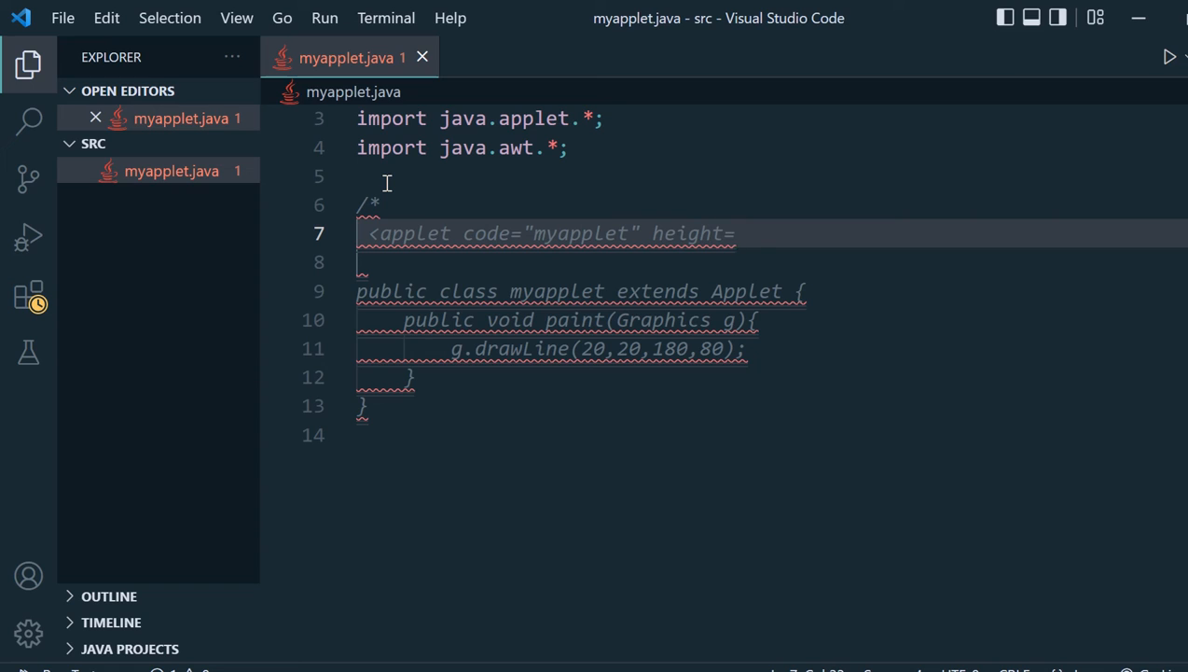
{"action": "type", "text": "\"\""}
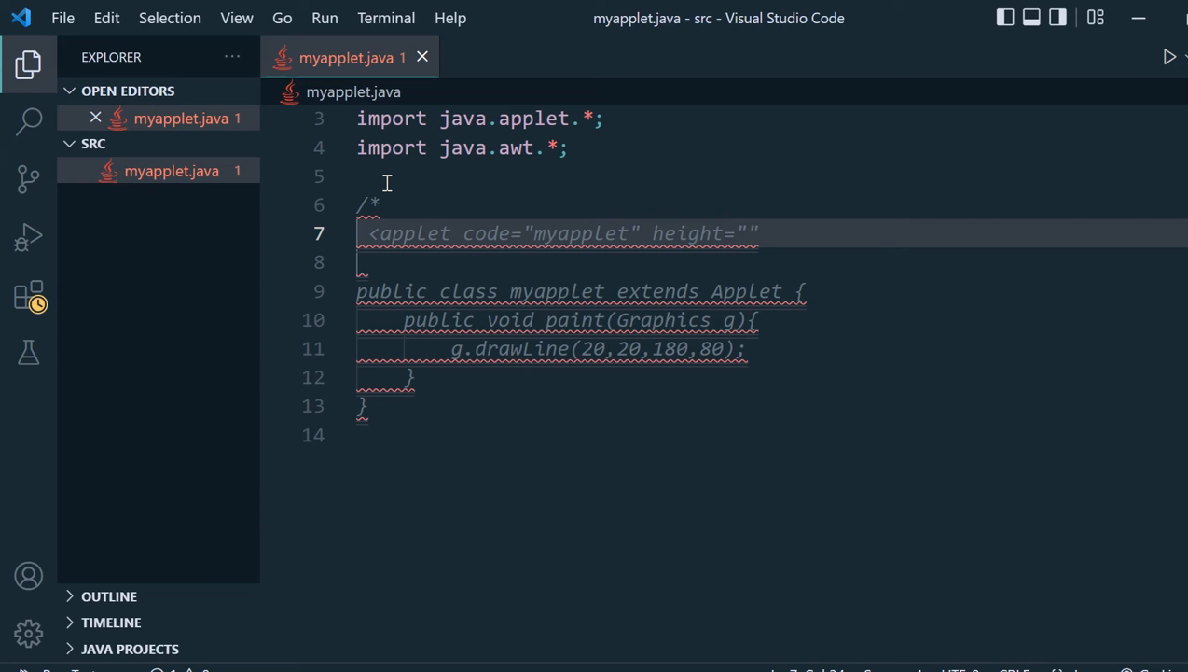
{"action": "type", "text": "100"}
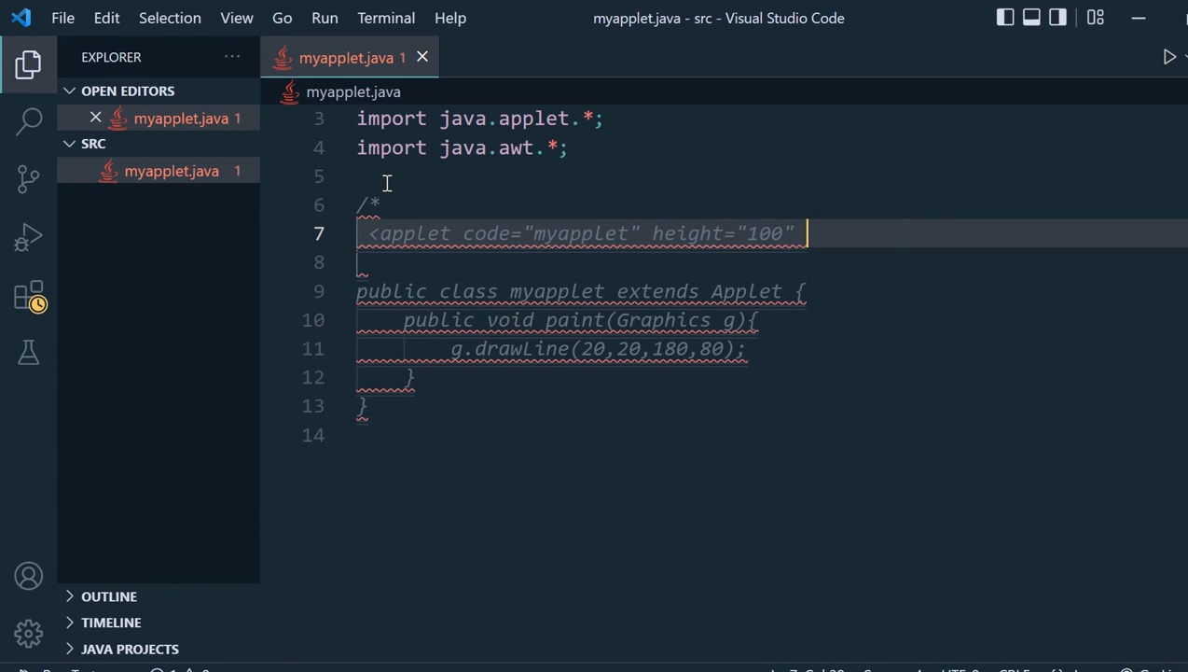
{"action": "type", "text": "wi"}
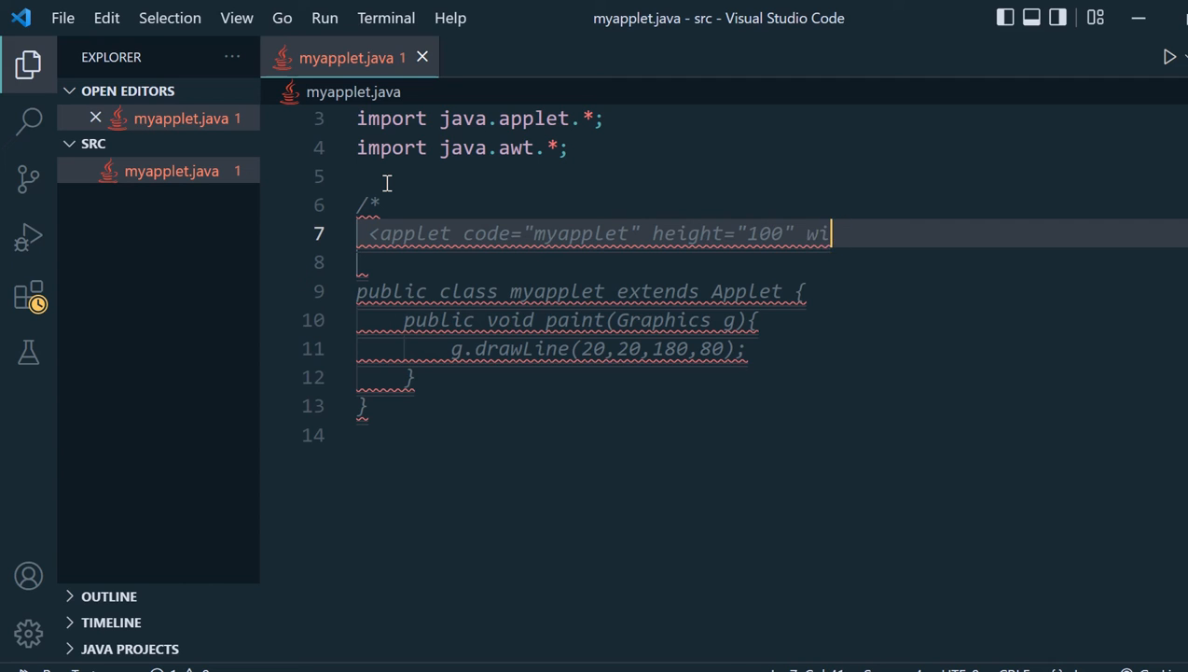
{"action": "type", "text": "dth=\"200\">"}
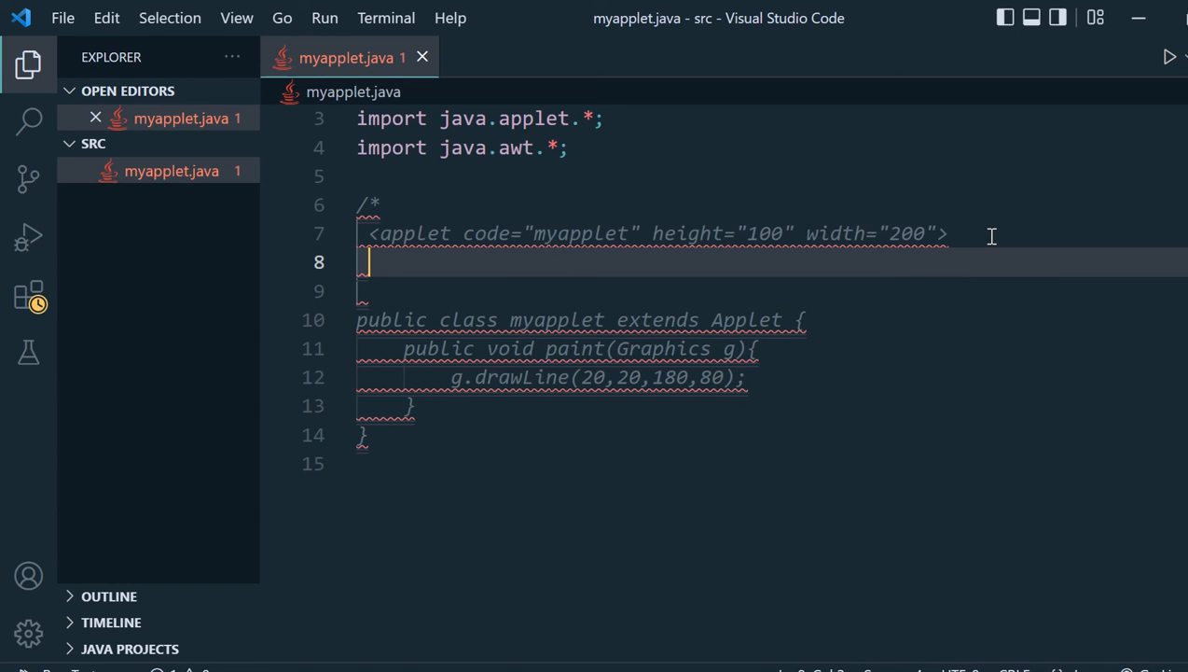
{"action": "type", "text": "</"}
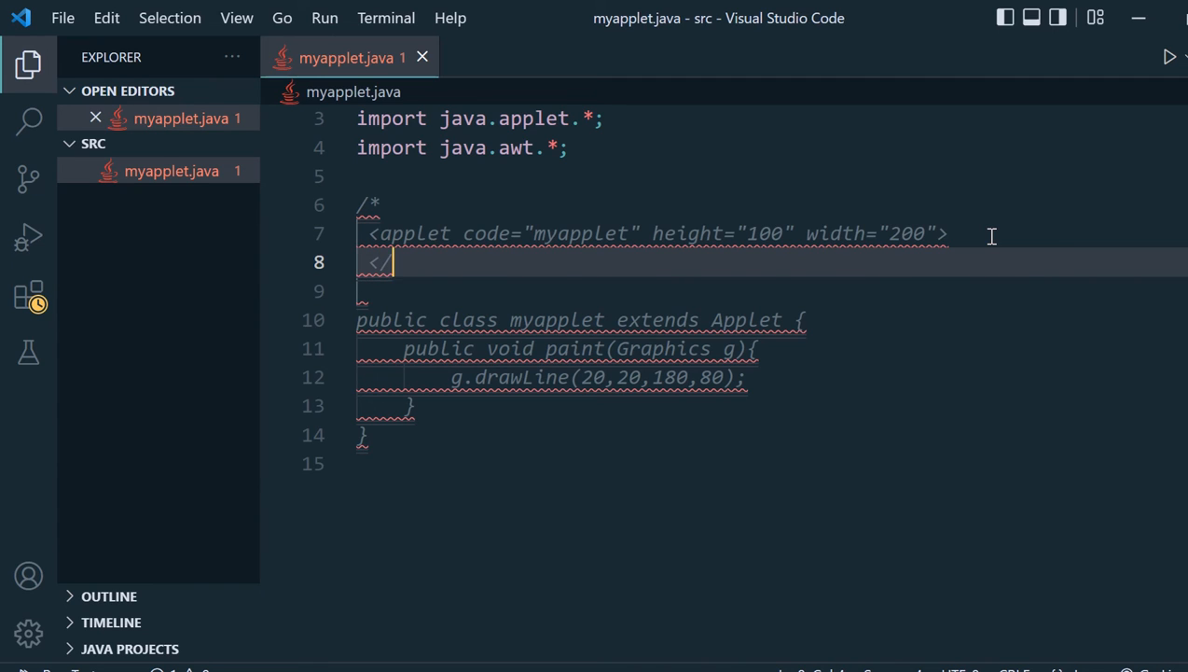
{"action": "type", "text": "applet>"}
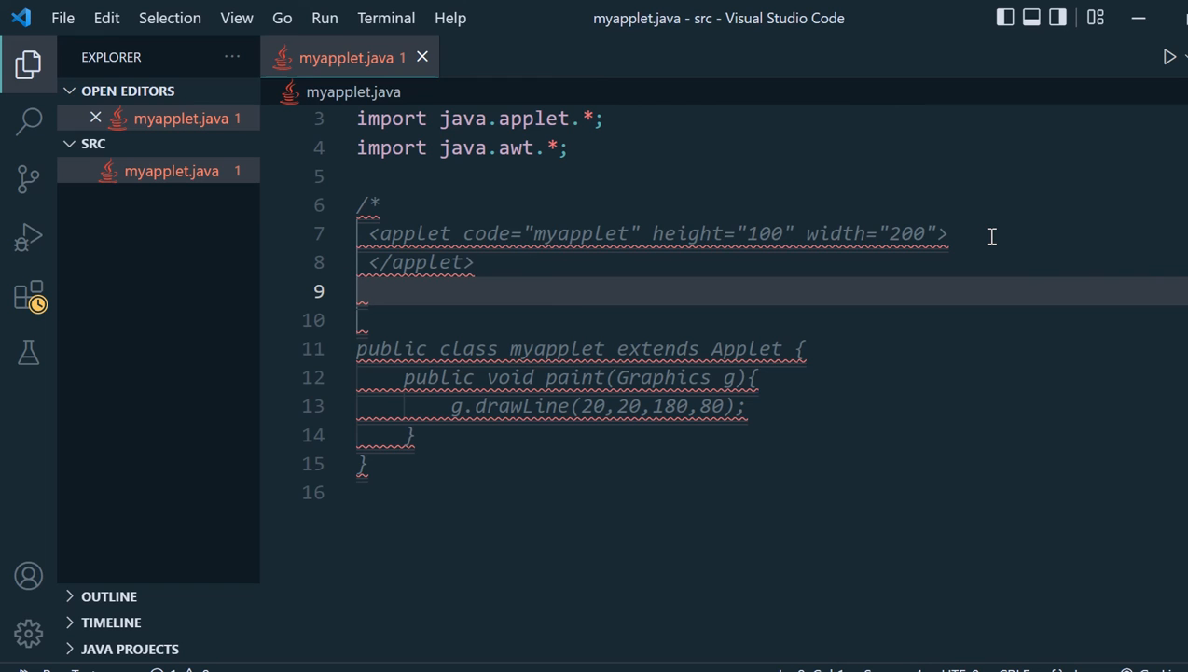
{"action": "type", "text": "*/"}
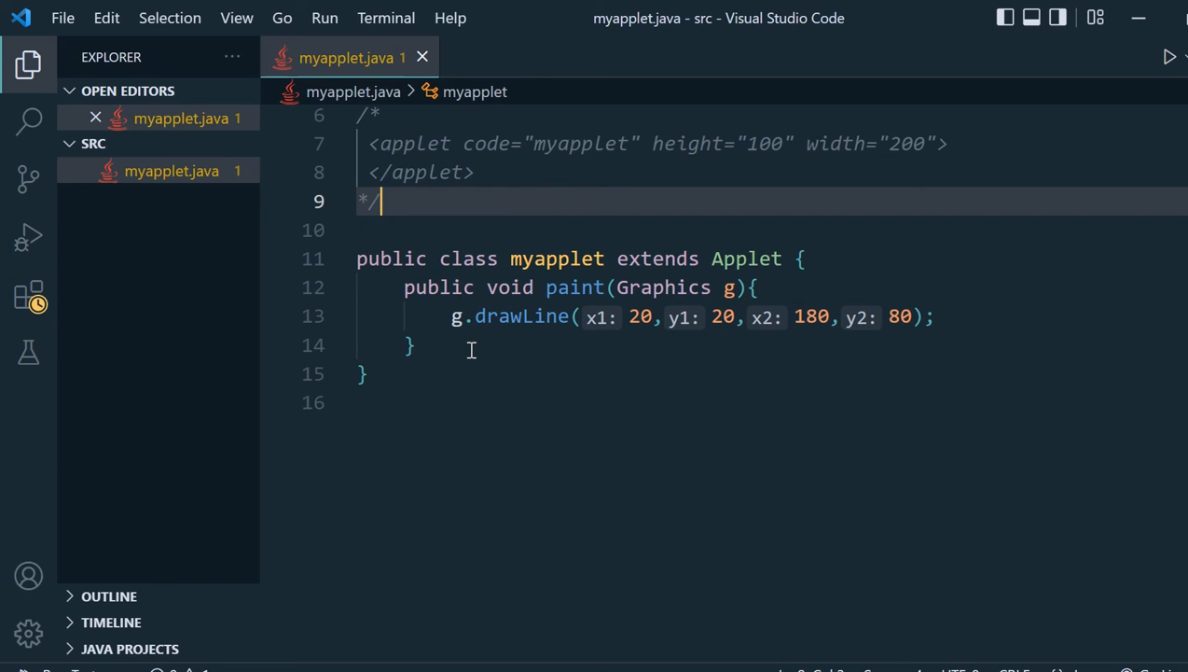
{"action": "mouse_move", "coordinate": [477, 355]}
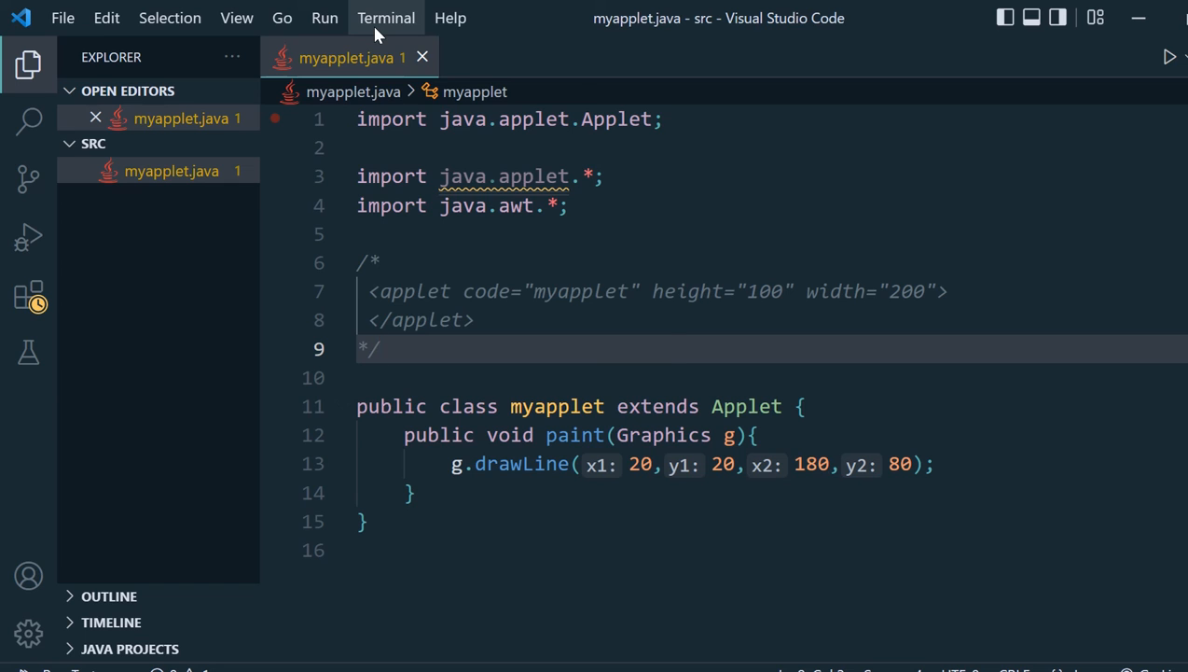
Open a new terminal and run ls, which lists only myapplet.java
{"action": "left_click", "coordinate": [385, 18]}
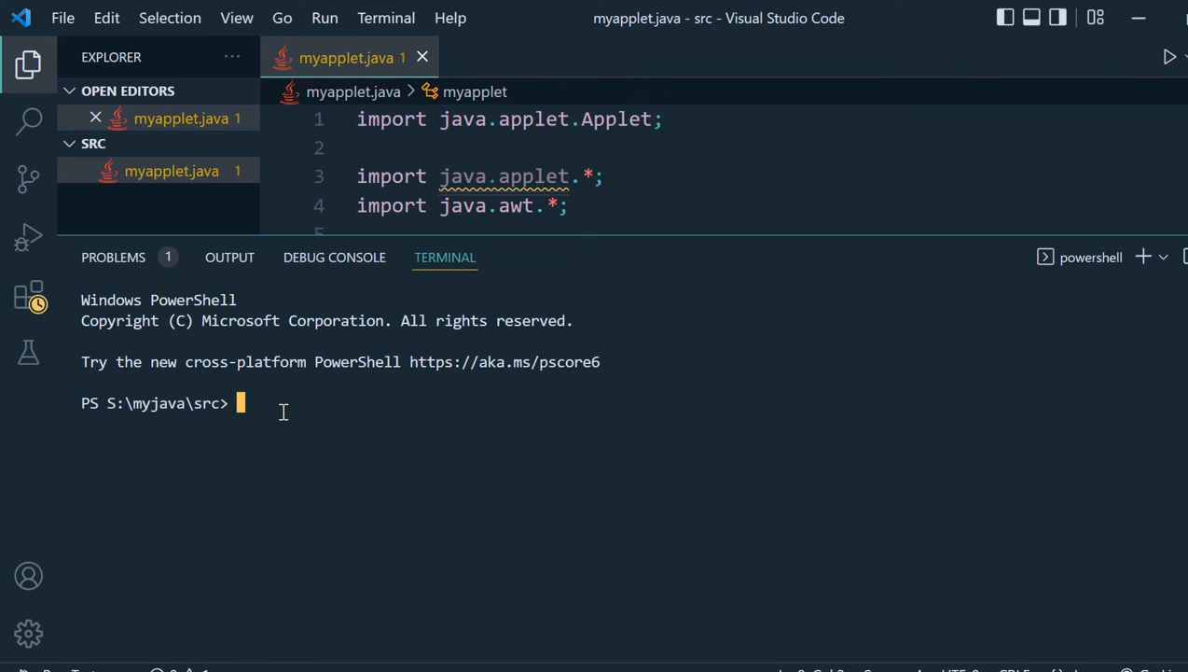
{"action": "type", "text": "ls"}
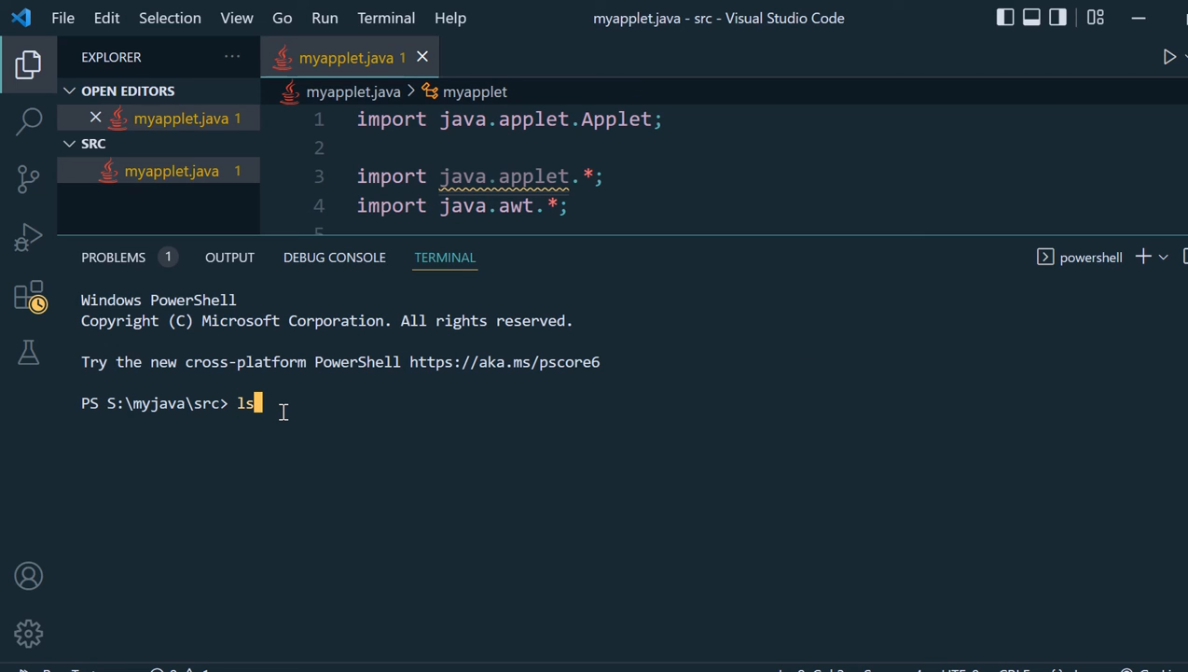
{"action": "key", "text": "Return"}
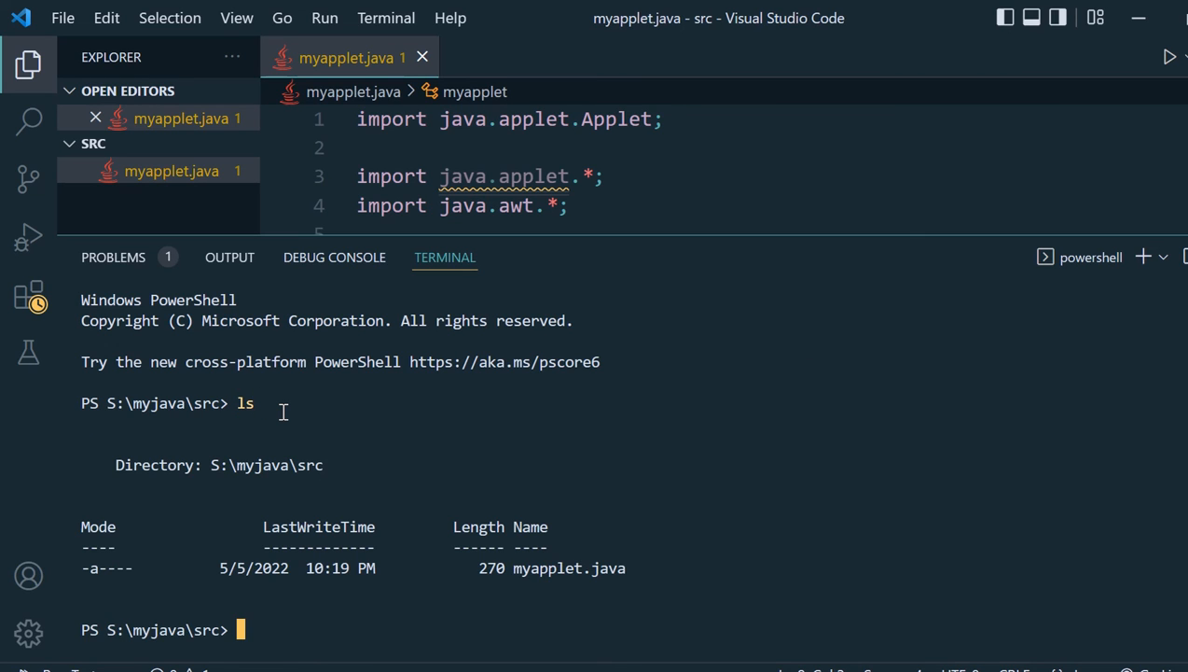
{"action": "mouse_move", "coordinate": [293, 436]}
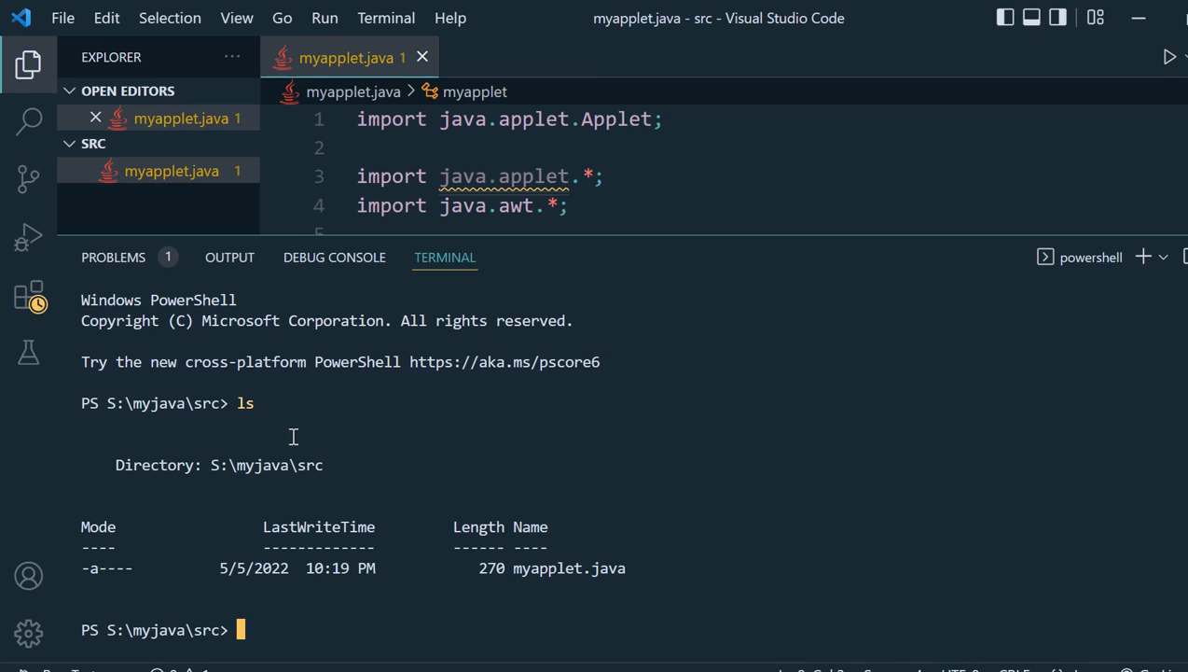
{"action": "mouse_move", "coordinate": [334, 510]}
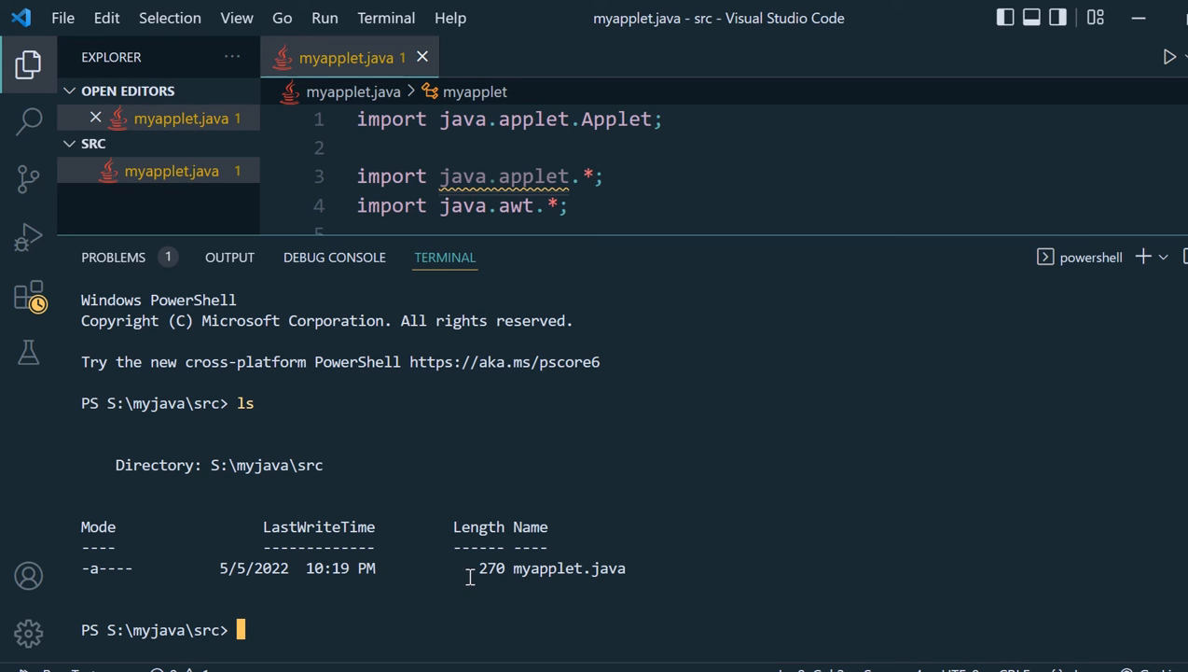
{"action": "mouse_move", "coordinate": [430, 586]}
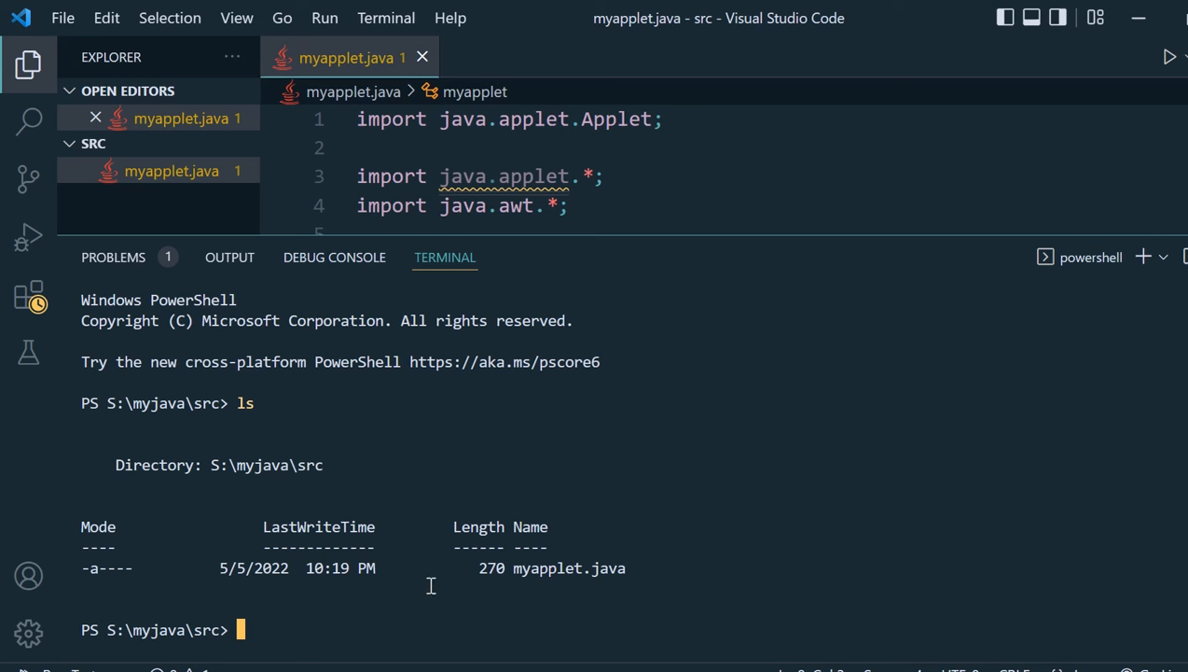
{"action": "mouse_move", "coordinate": [331, 601]}
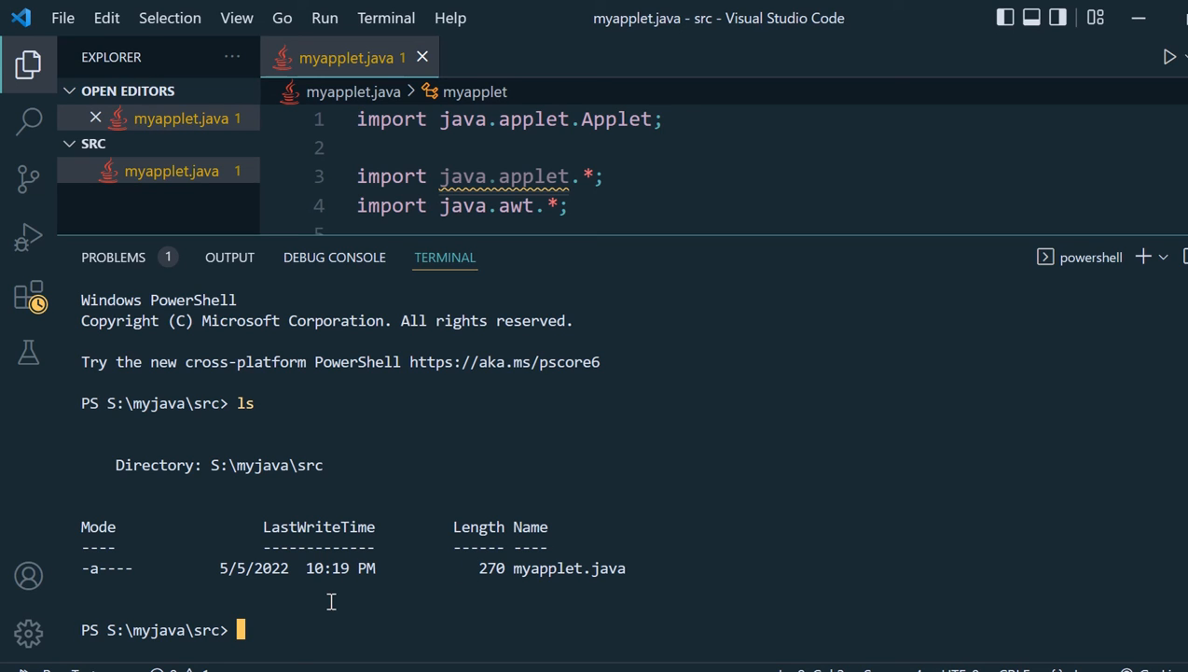
Compile with 'javac myapplet.java' to produce myapplet.class
{"action": "type", "text": "javac m"}
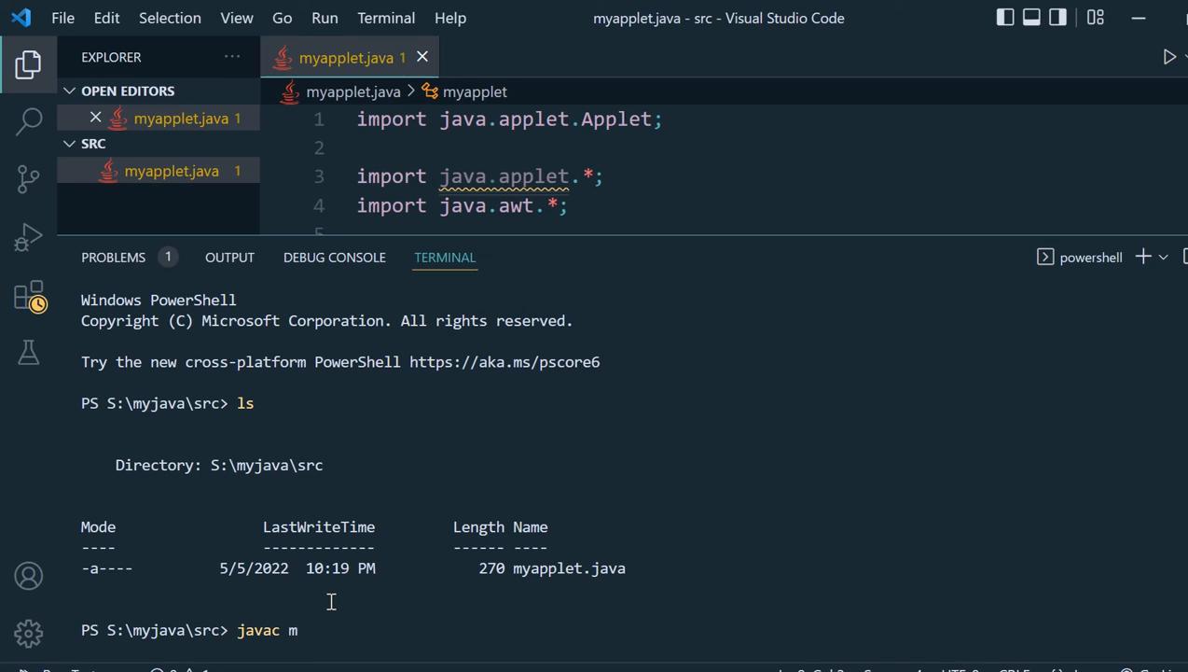
{"action": "type", "text": "yappl"}
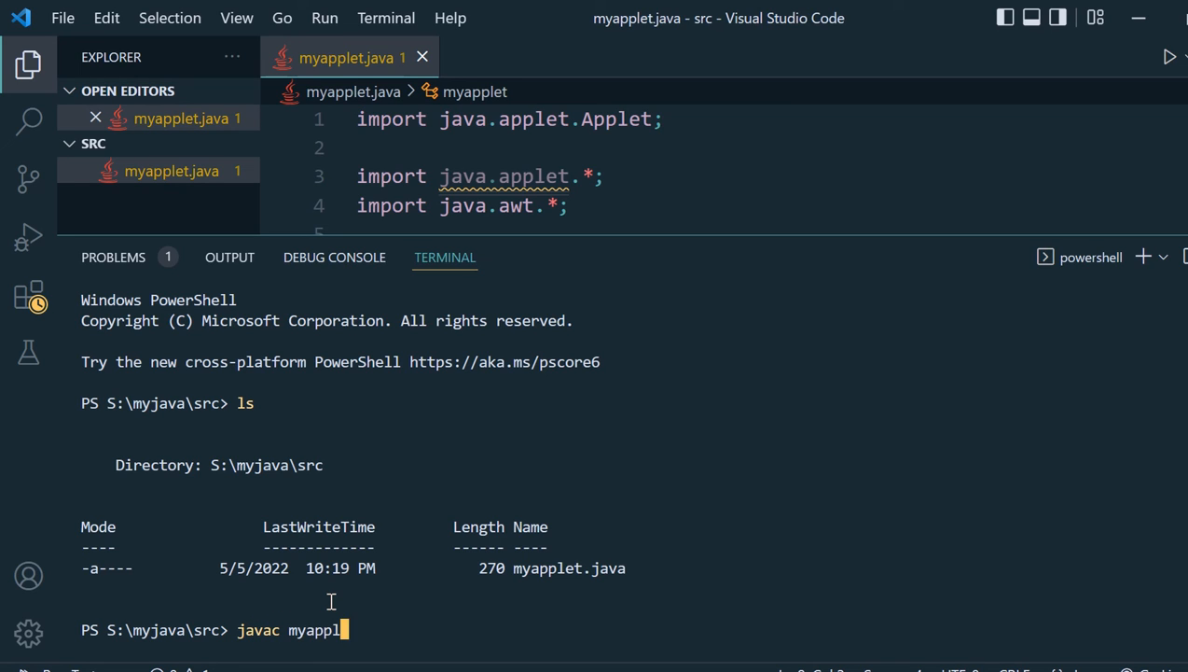
{"action": "type", "text": "et"}
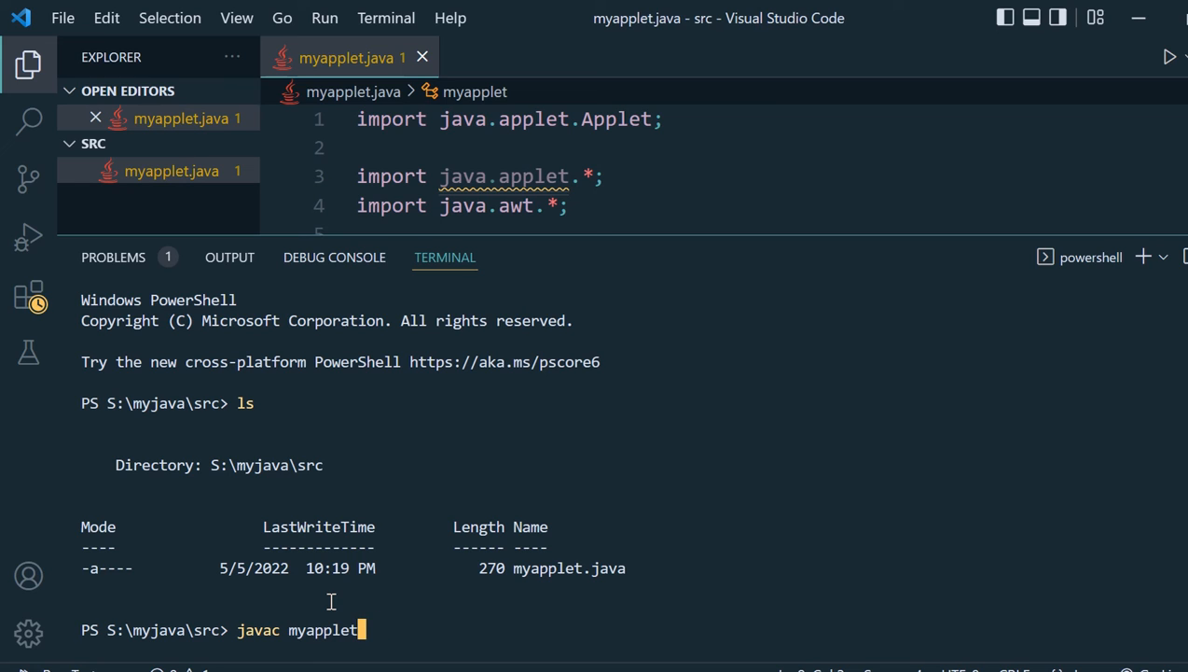
{"action": "type", "text": ".java"}
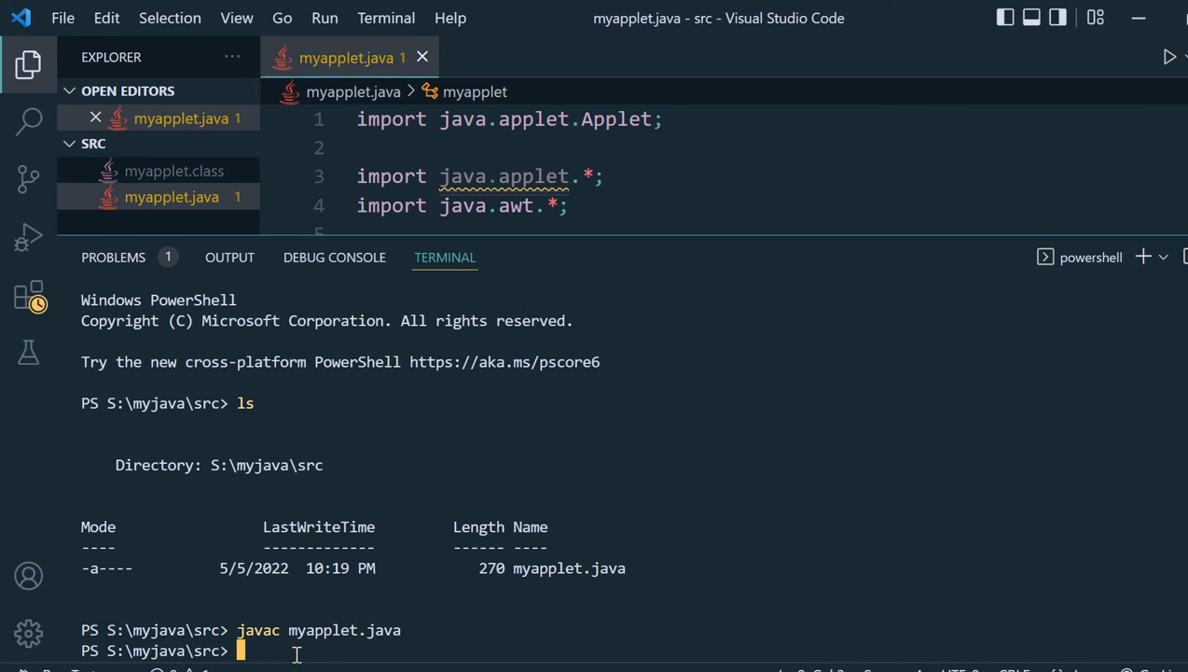
Run 'appletviewer myapplet.java' from the terminal
{"action": "type", "text": "appletviewe"}
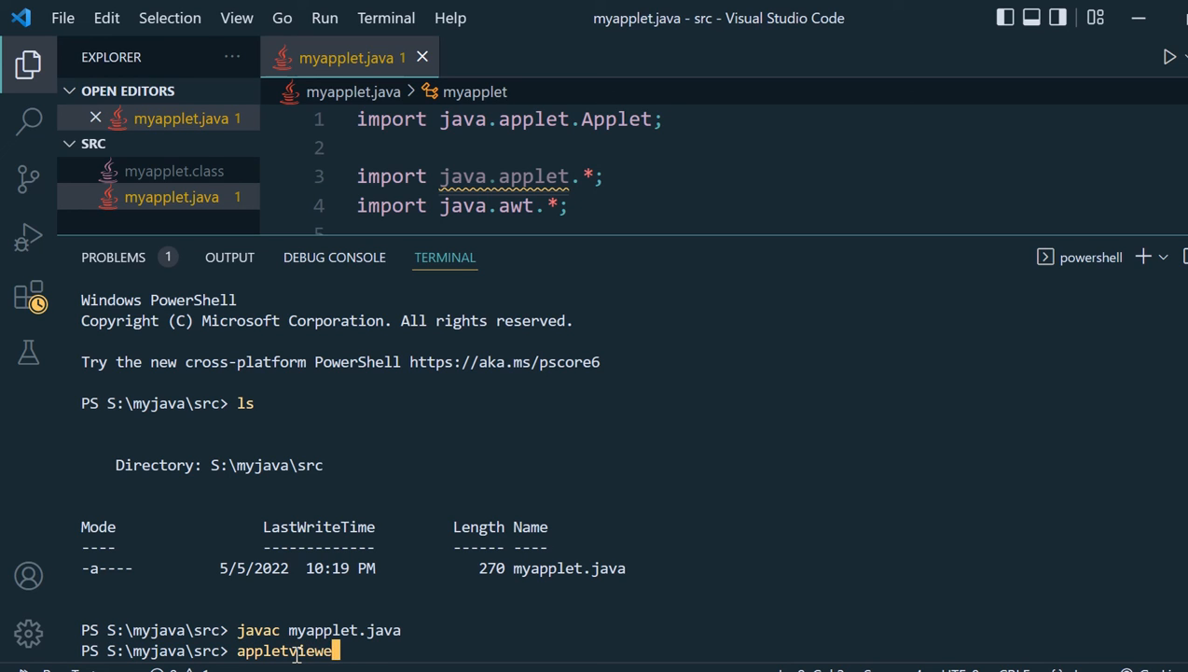
{"action": "type", "text": "myapplet."}
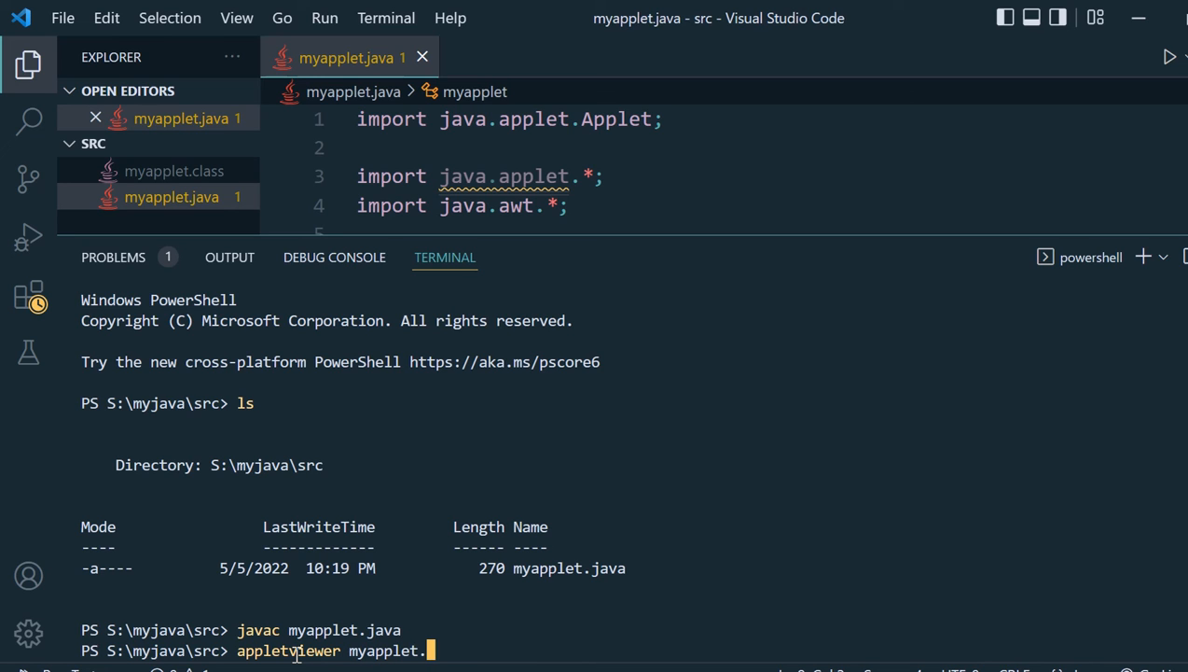
{"action": "key", "text": "Return"}
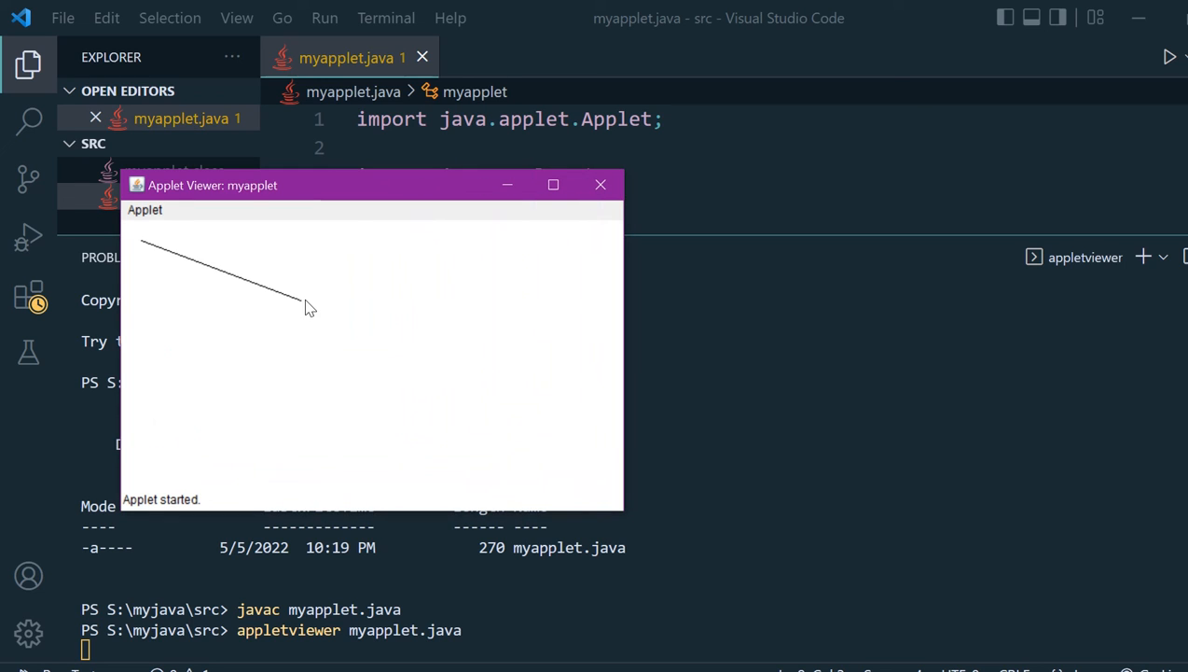
{"action": "mouse_move", "coordinate": [322, 303]}
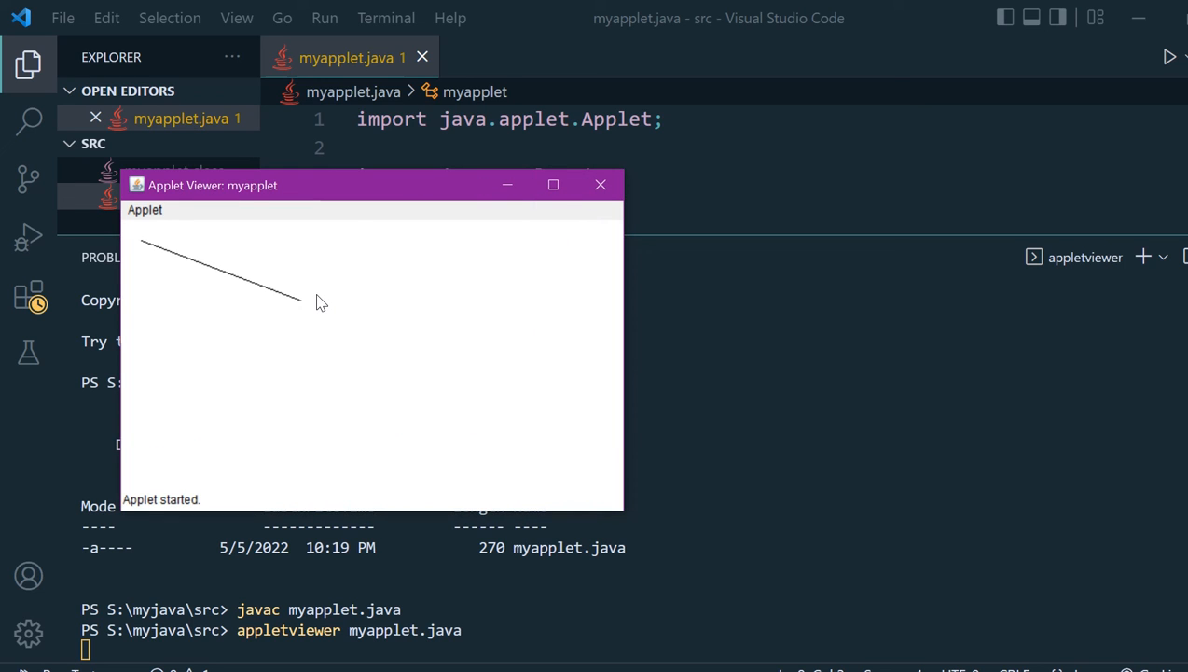
{"action": "mouse_move", "coordinate": [266, 282]}
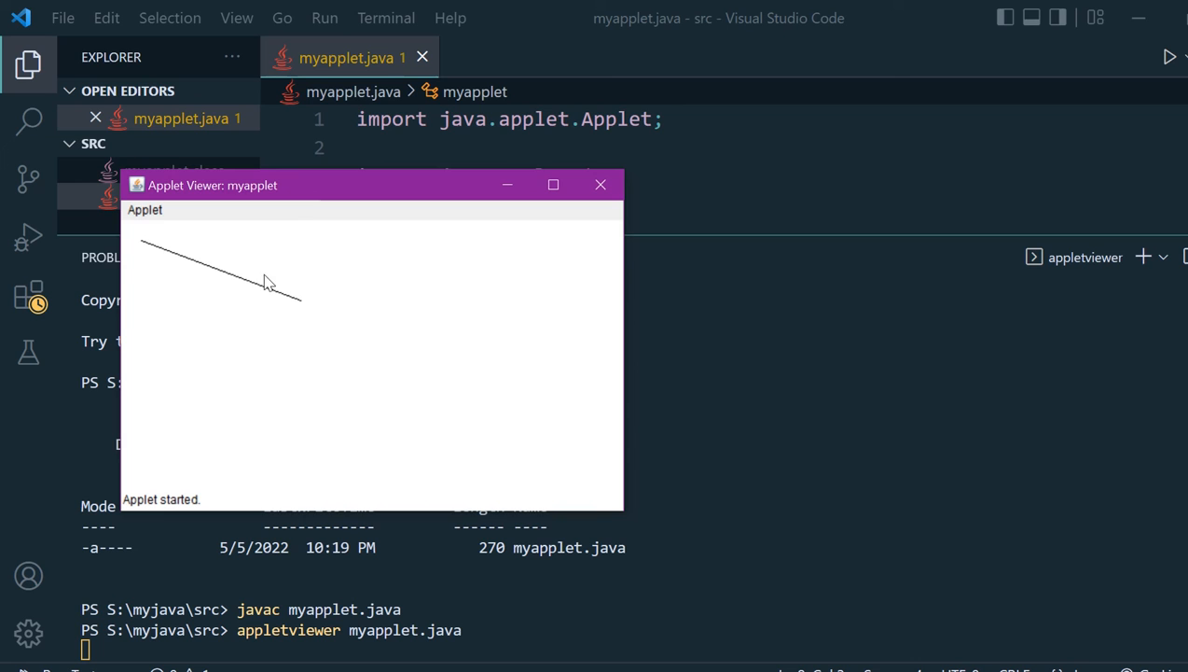
{"action": "mouse_move", "coordinate": [597, 225]}
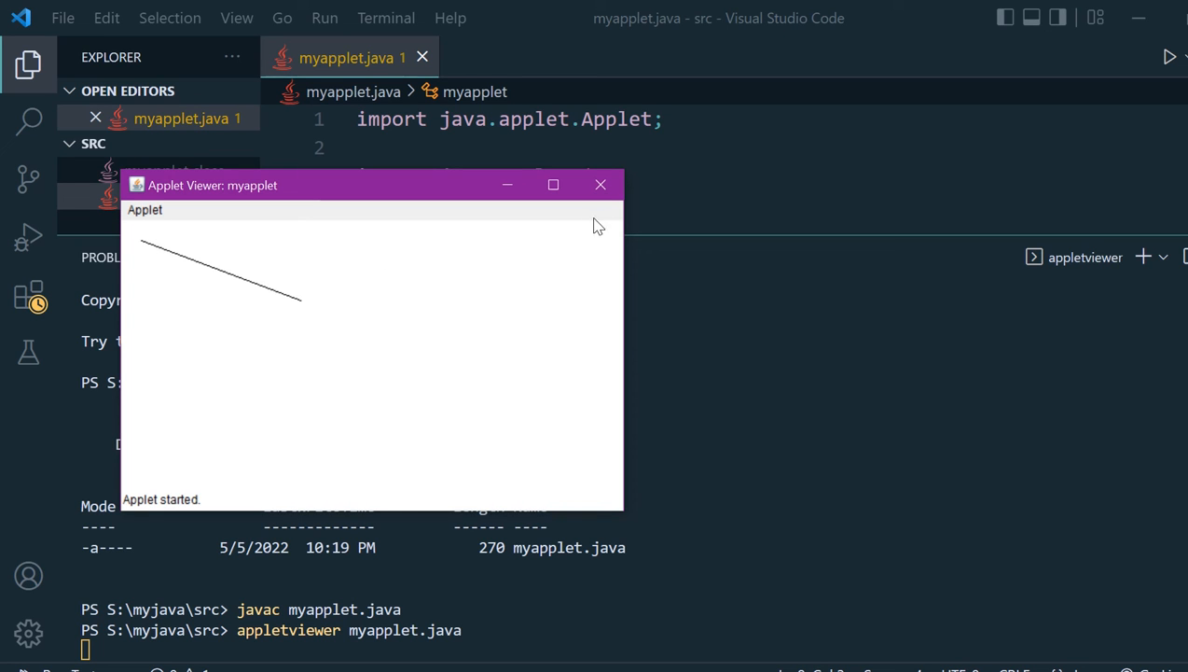
Close the Applet Viewer window after checking the diagonal line
{"action": "left_click", "coordinate": [601, 184]}
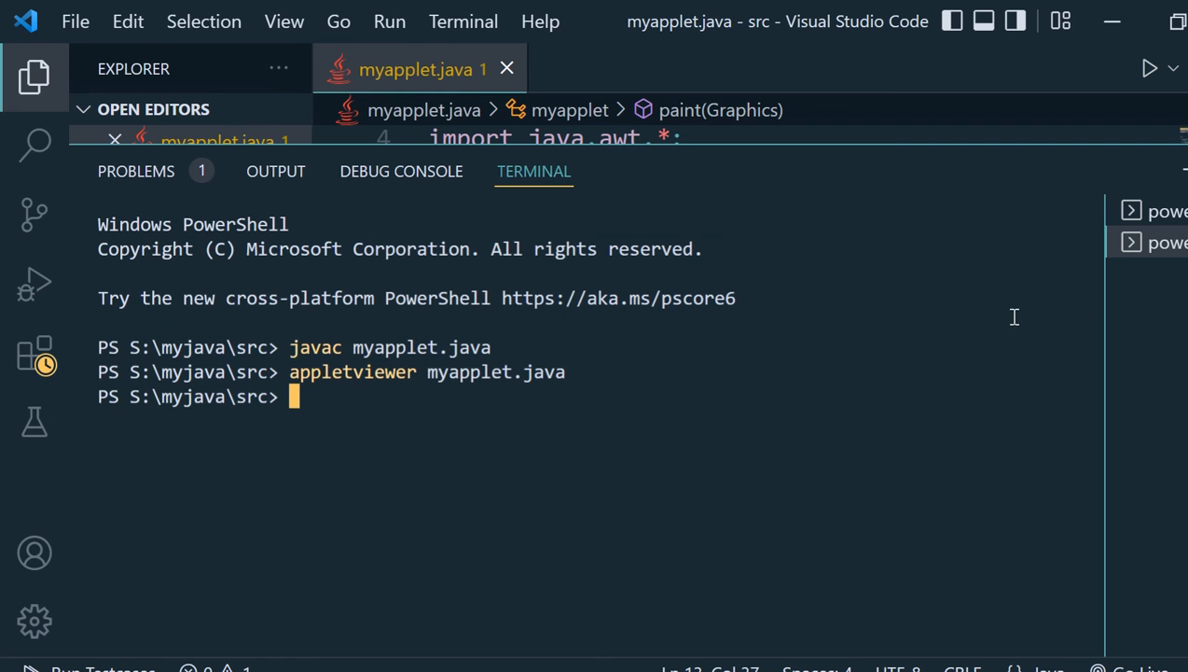